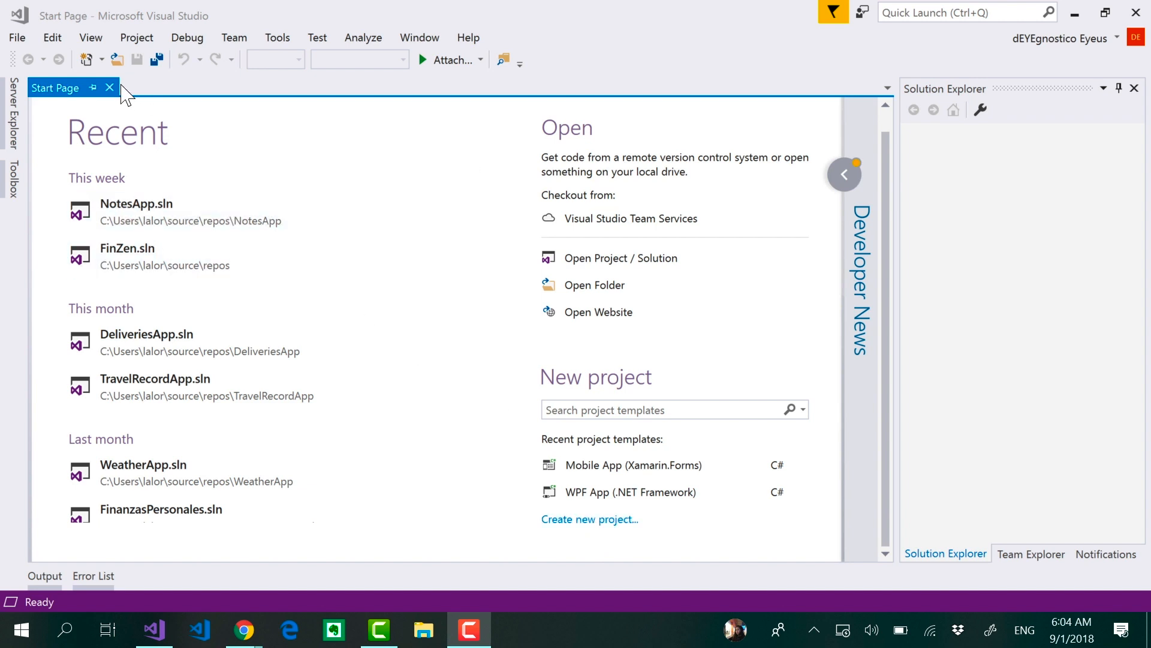
- Close the Start Page and bring up the New Project dialog from File > New > Project
click(109, 87)
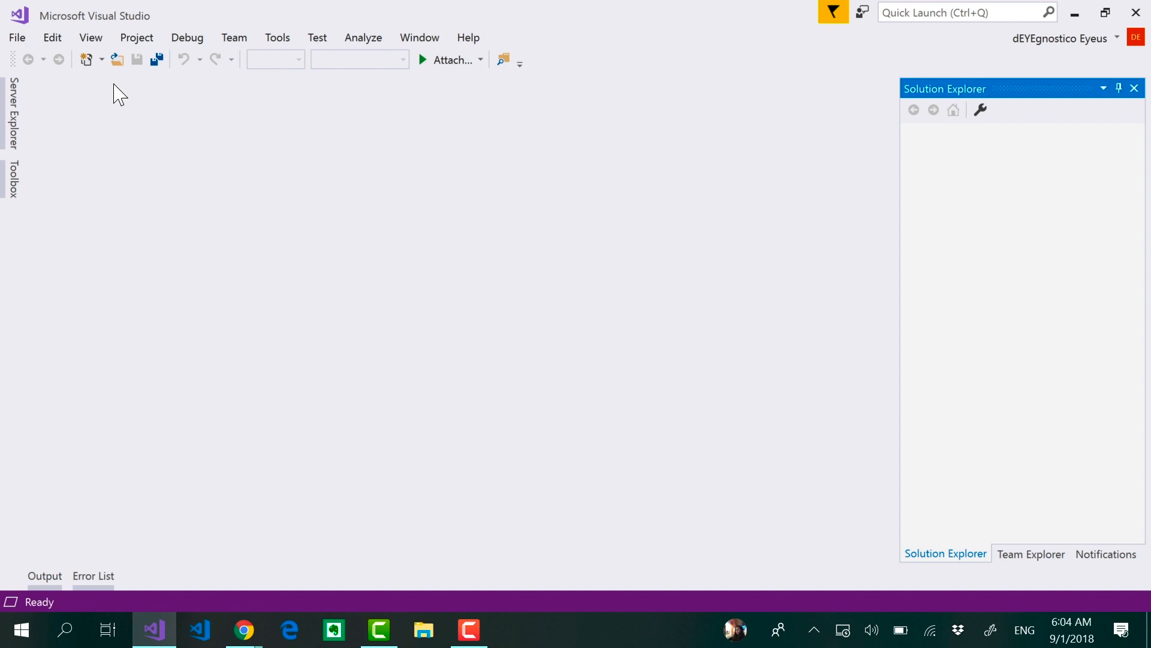
click(15, 37)
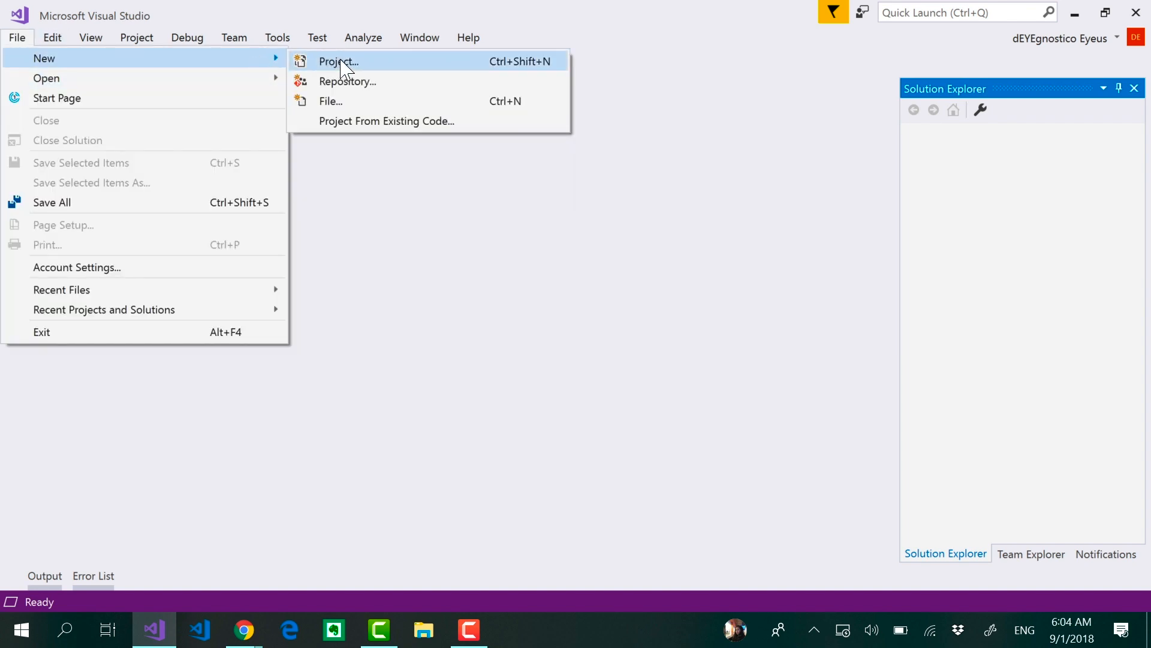
click(338, 61)
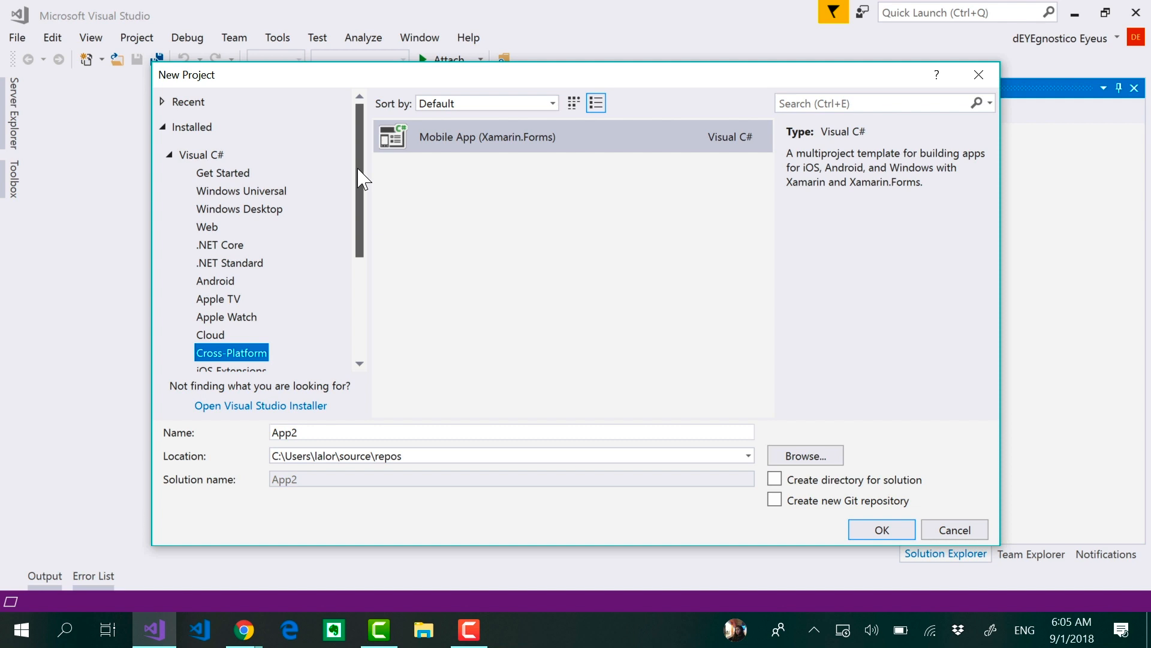
- Select the Mobile App (Xamarin.Forms) template under Cross-Platform and name the project 'Contacts' at the default location
scroll(down, 3)
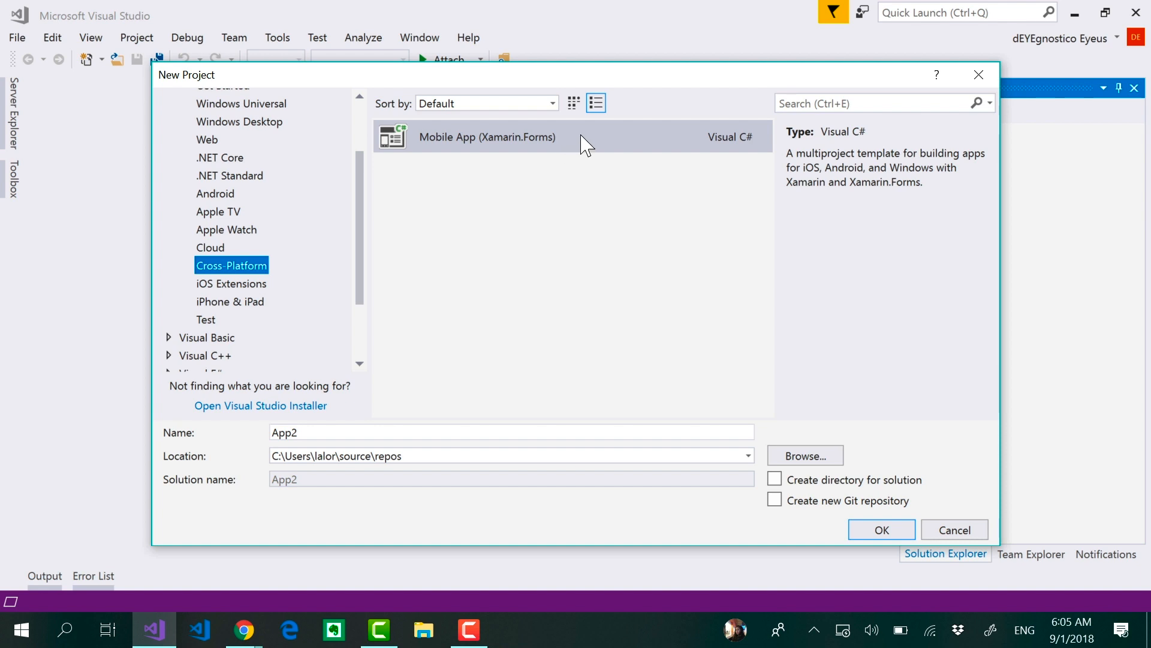
click(487, 137)
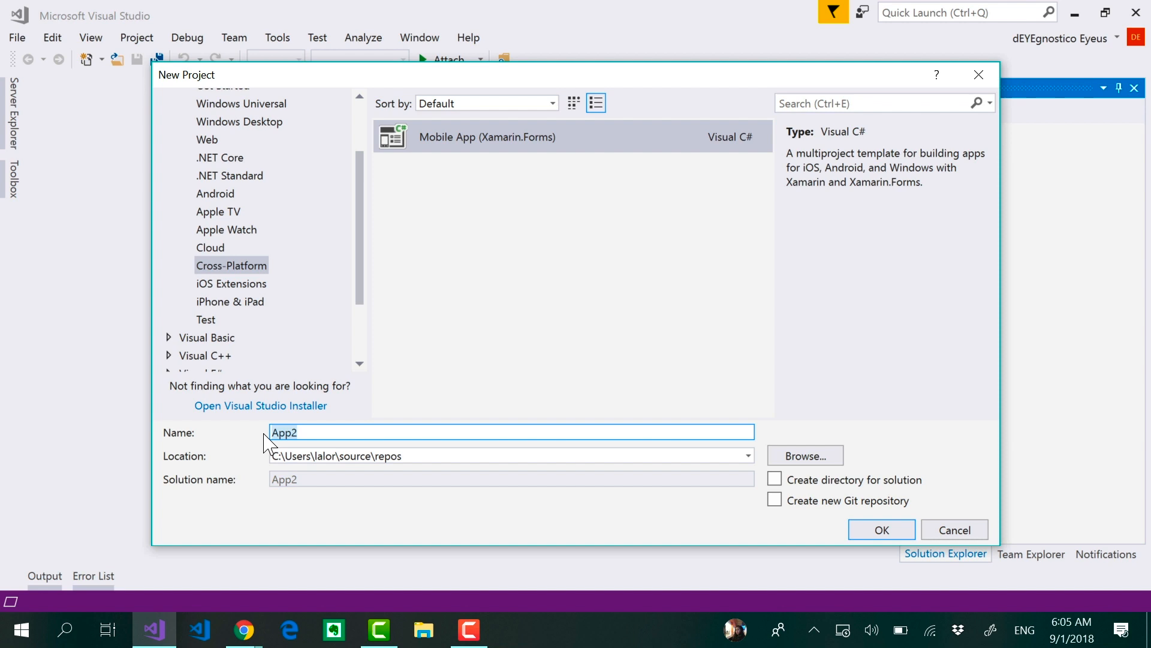
text(Contacts)
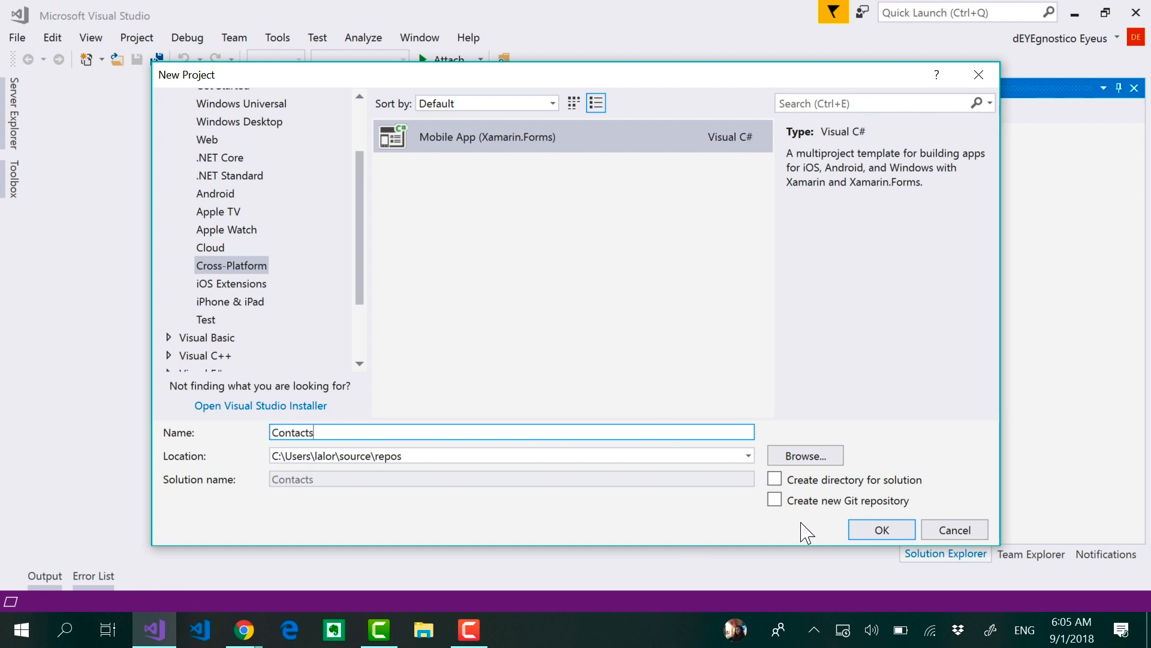
mouse_move(741, 516)
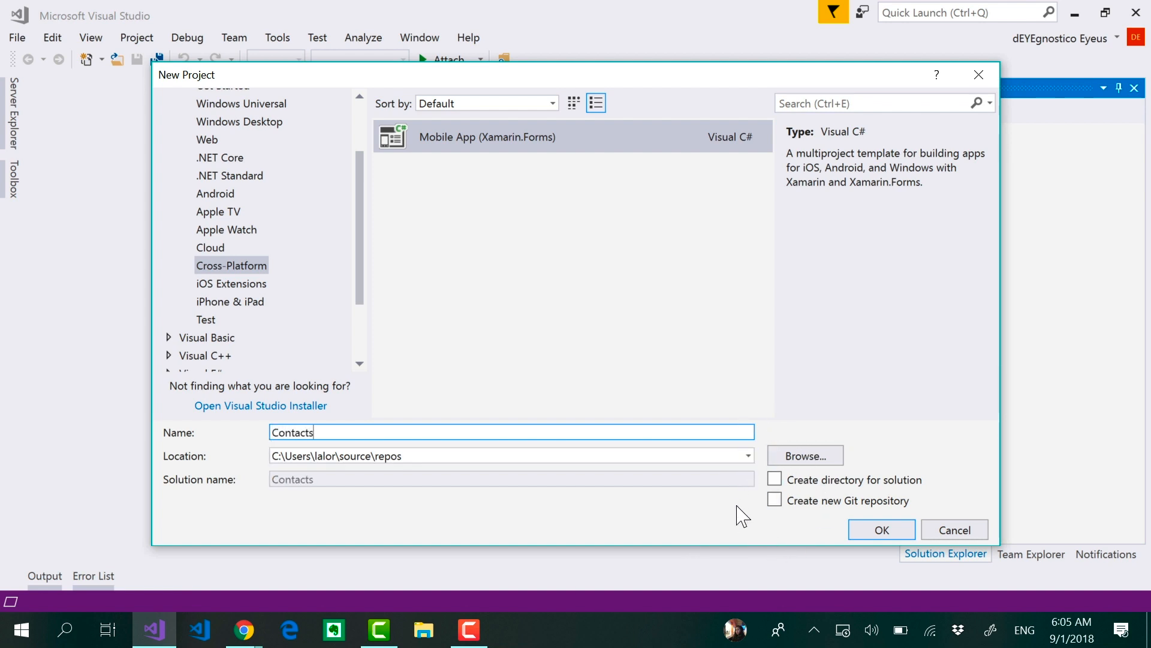
mouse_move(966, 486)
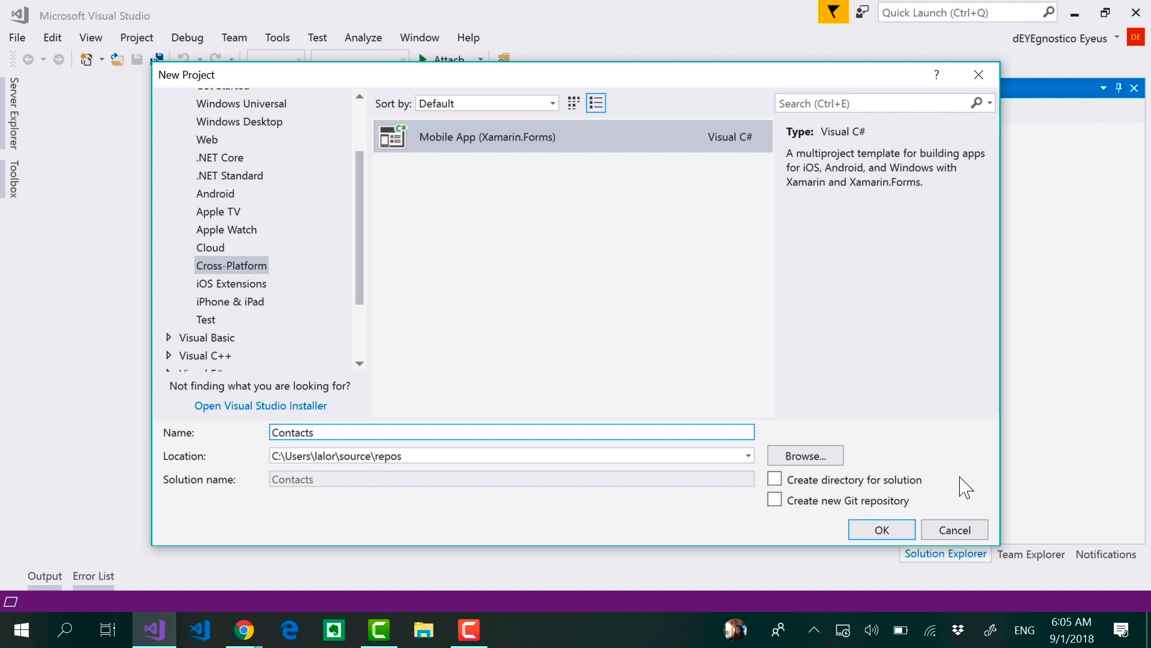
click(511, 456)
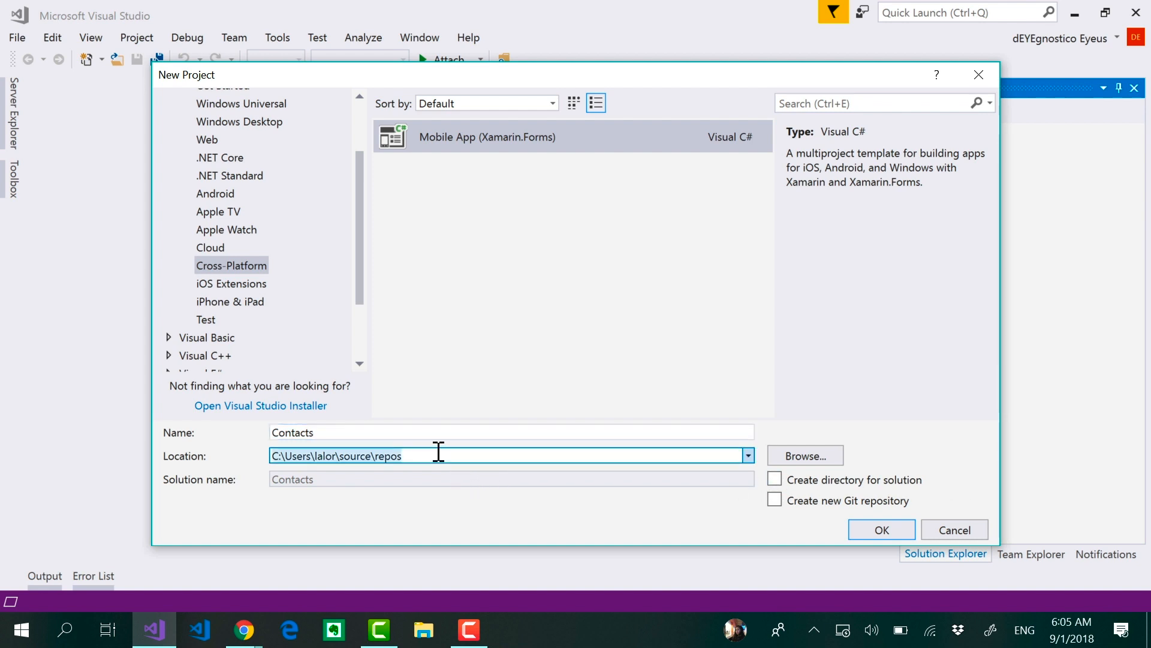
mouse_move(694, 505)
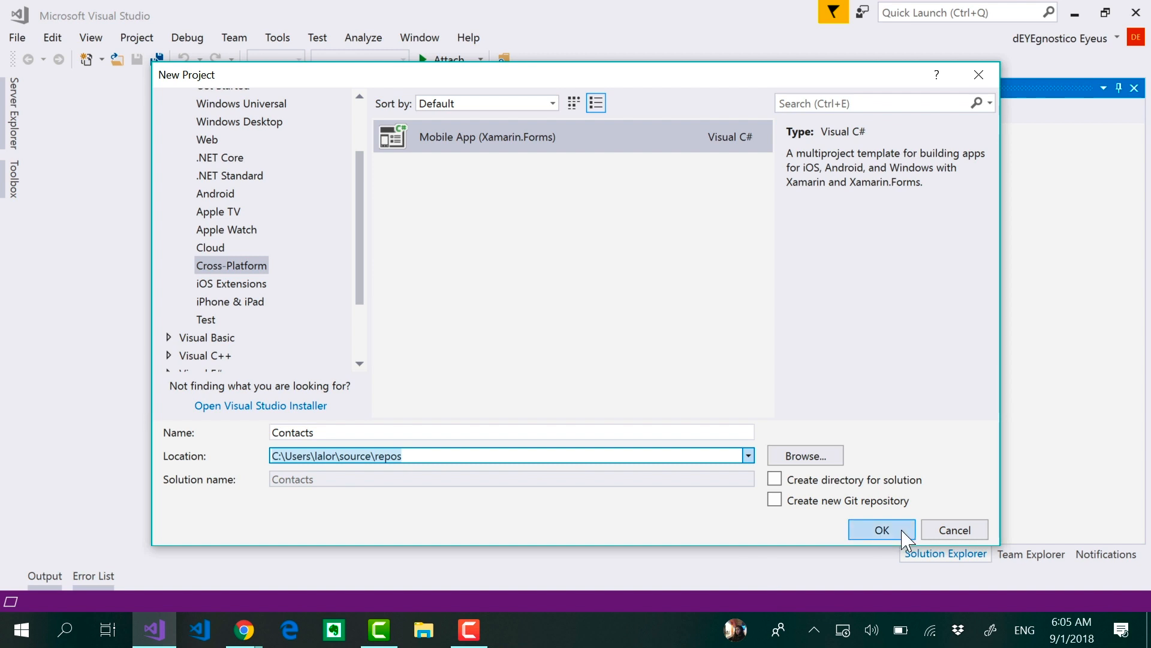
- Confirm the Contacts project and choose the Blank template with .NET Standard code sharing
click(881, 529)
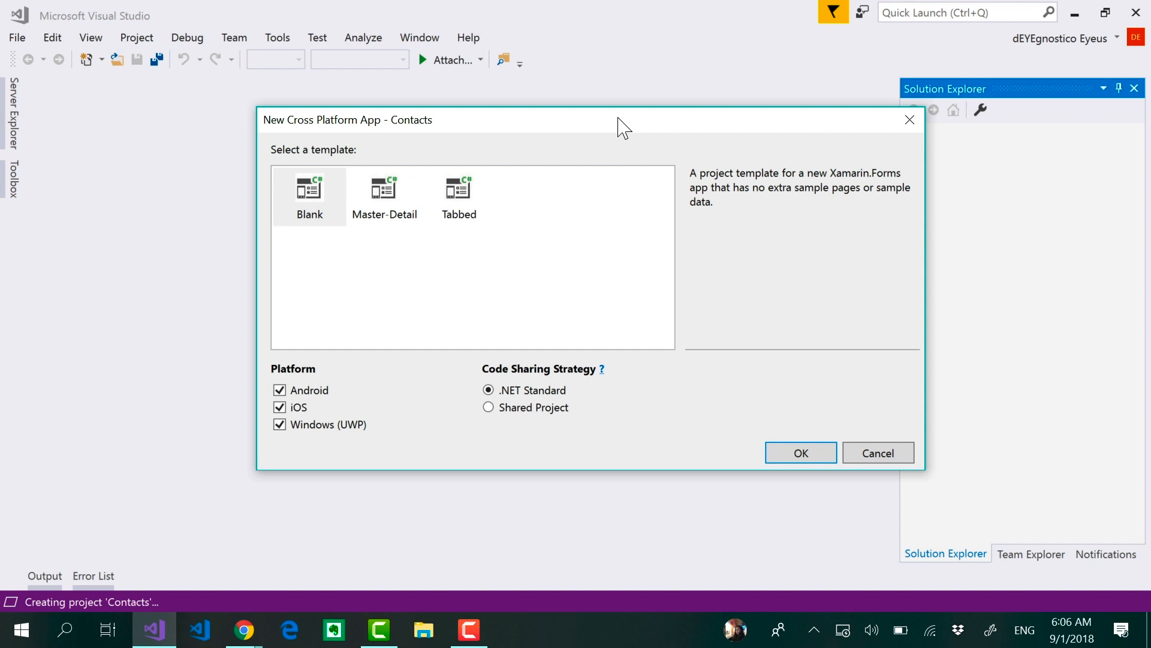
mouse_move(370, 215)
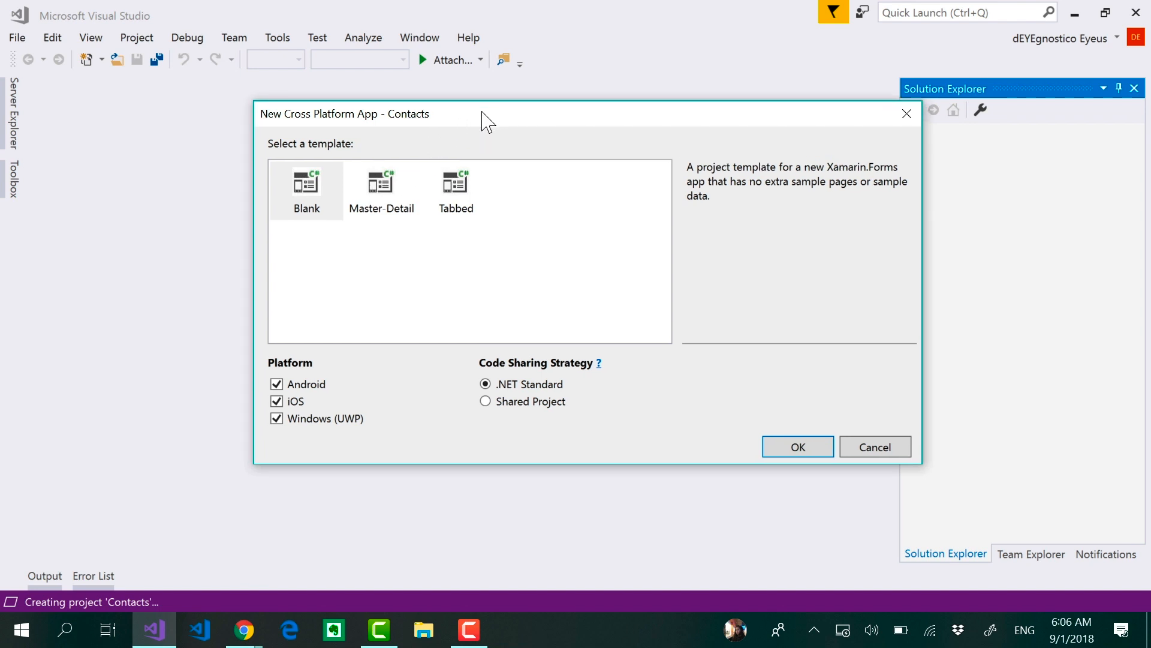
mouse_move(314, 204)
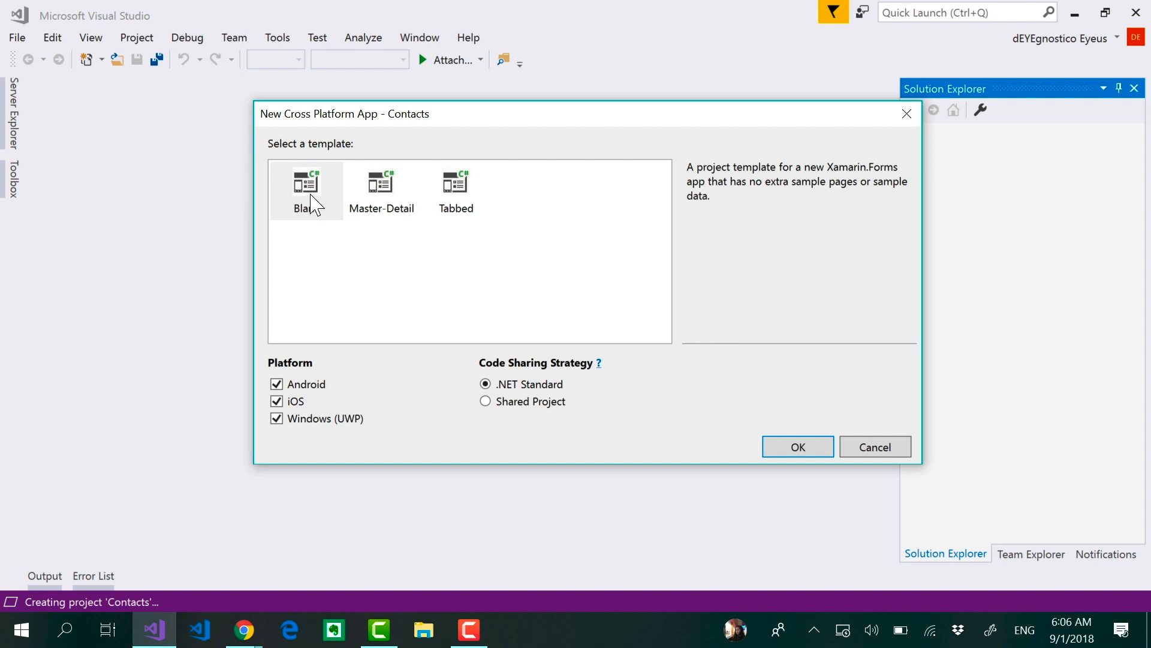
click(306, 189)
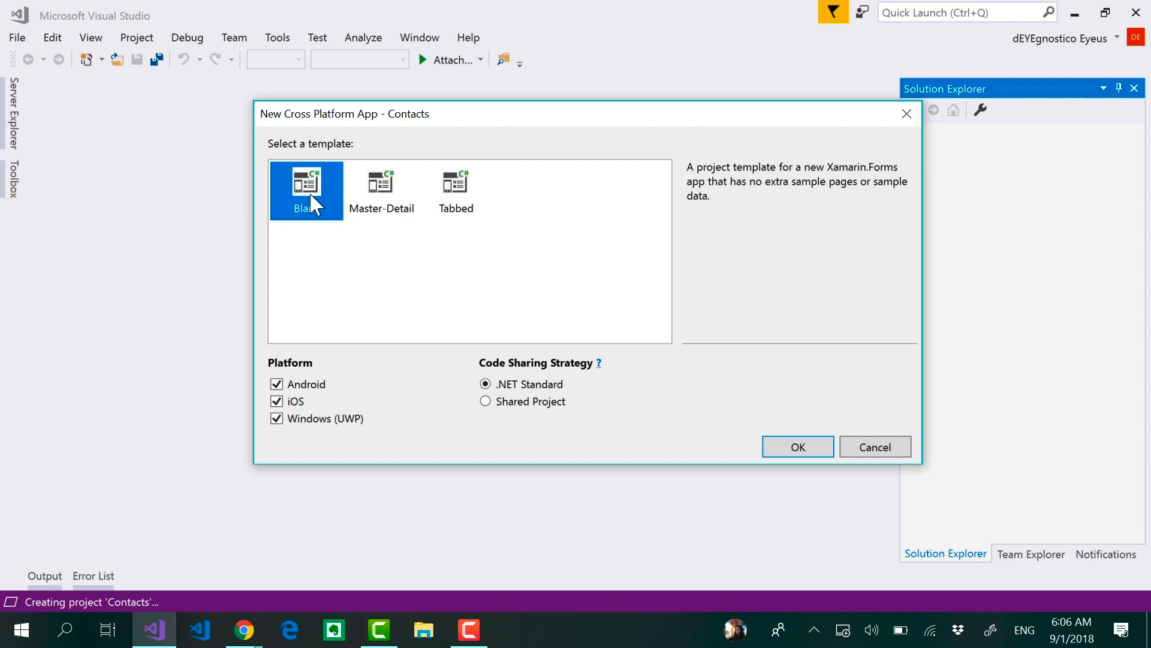
mouse_move(548, 408)
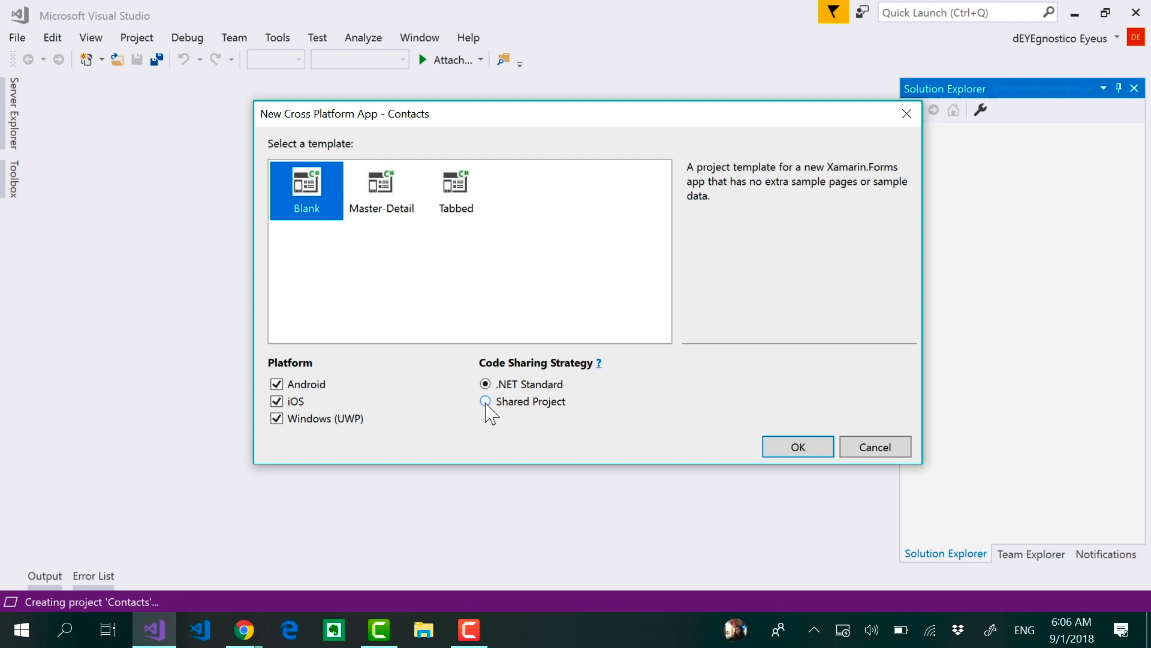
click(486, 384)
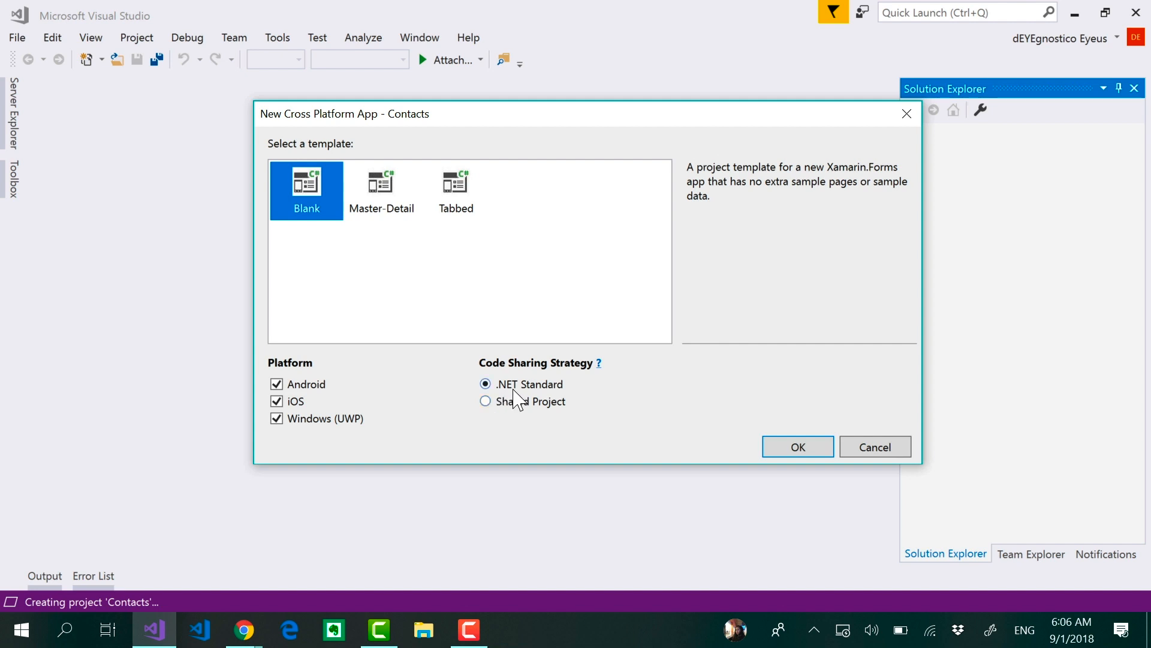
mouse_move(509, 394)
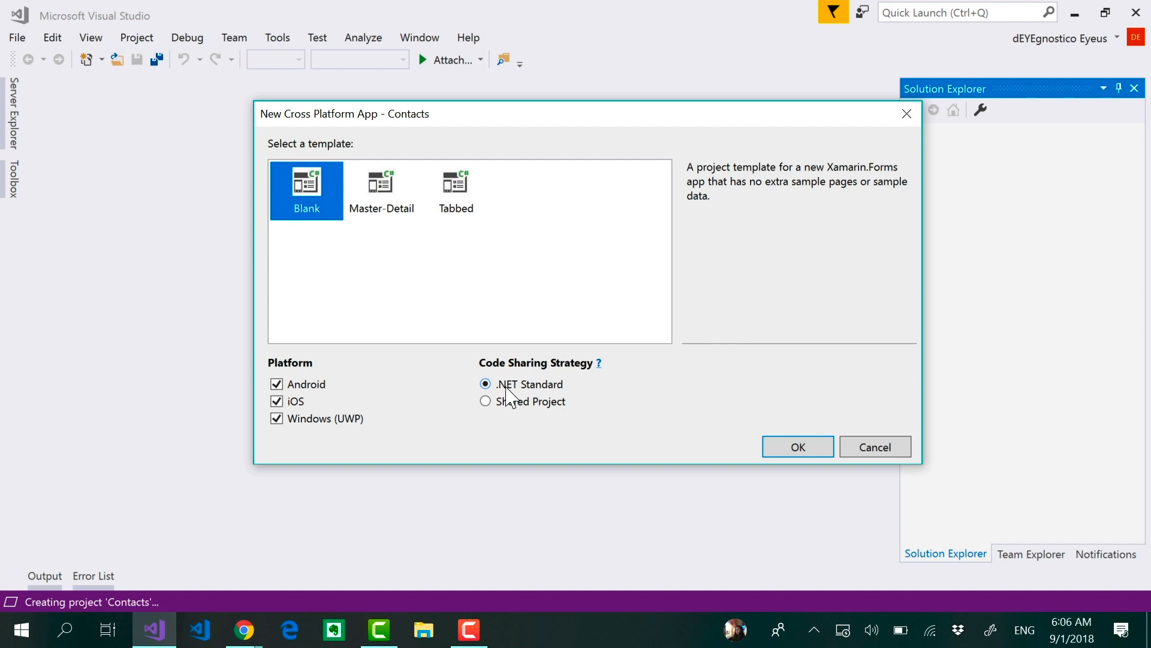
mouse_move(506, 398)
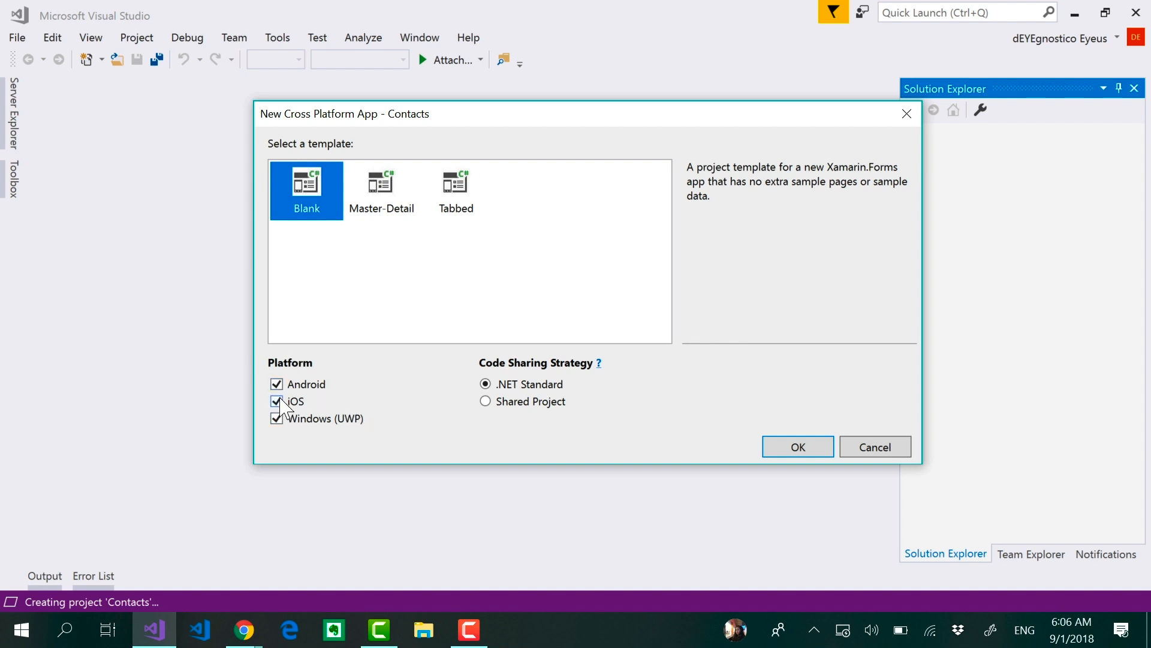
mouse_move(264, 406)
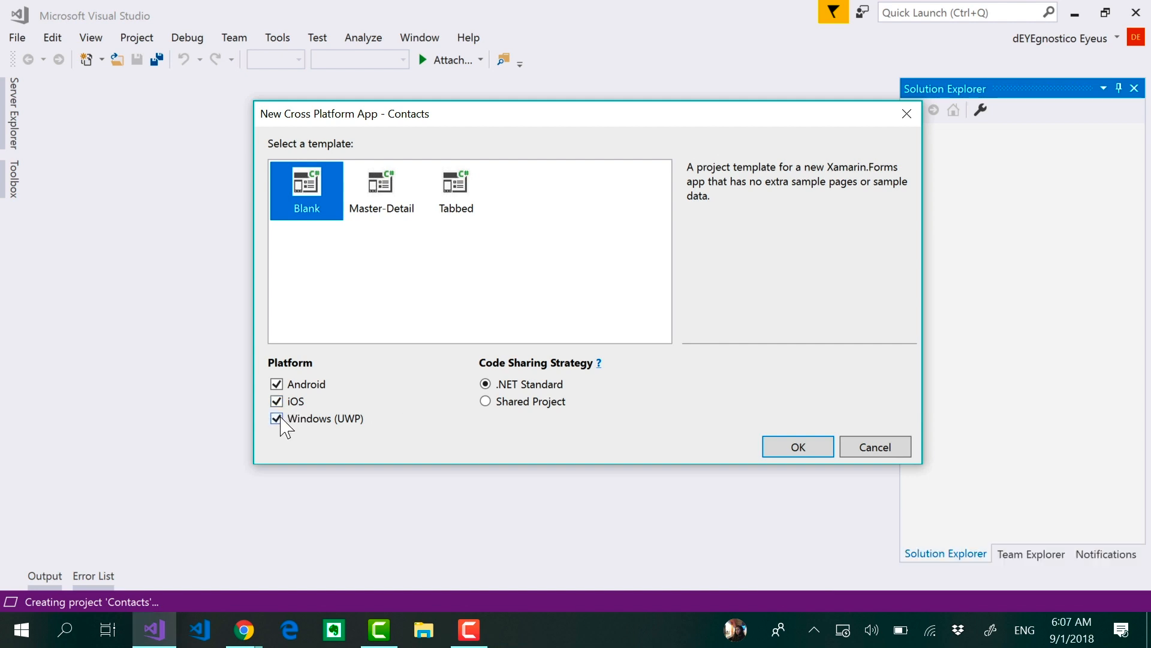
- Exclude Windows (UWP) so only Android and iOS are targeted, and create the Contacts solution
click(277, 418)
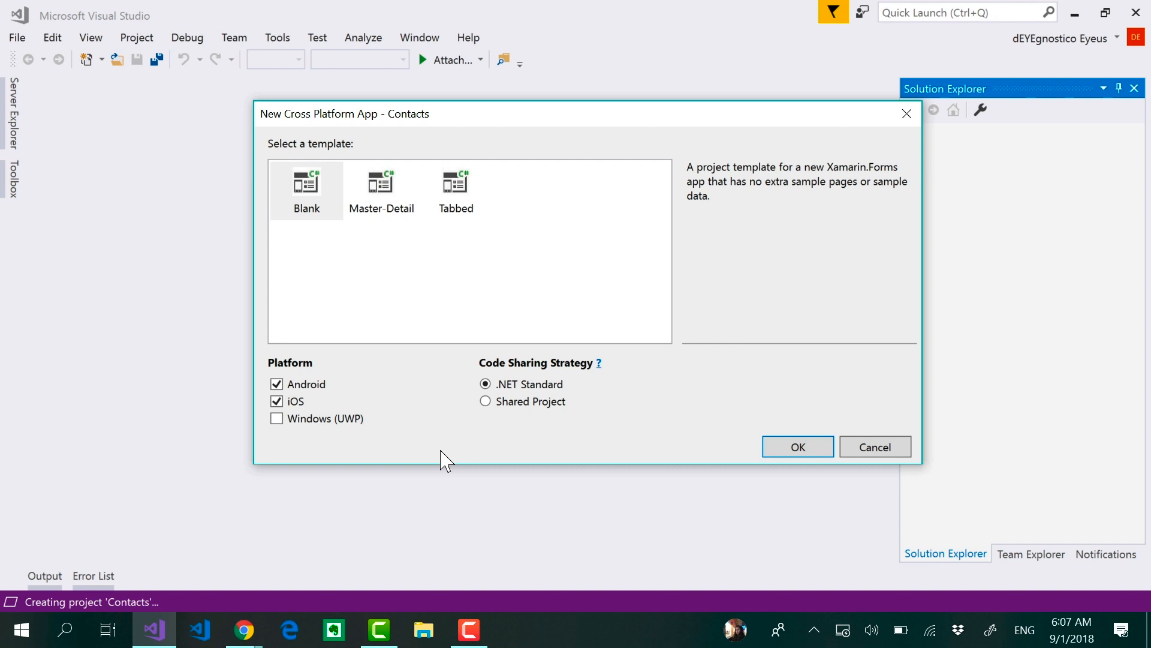
mouse_move(758, 119)
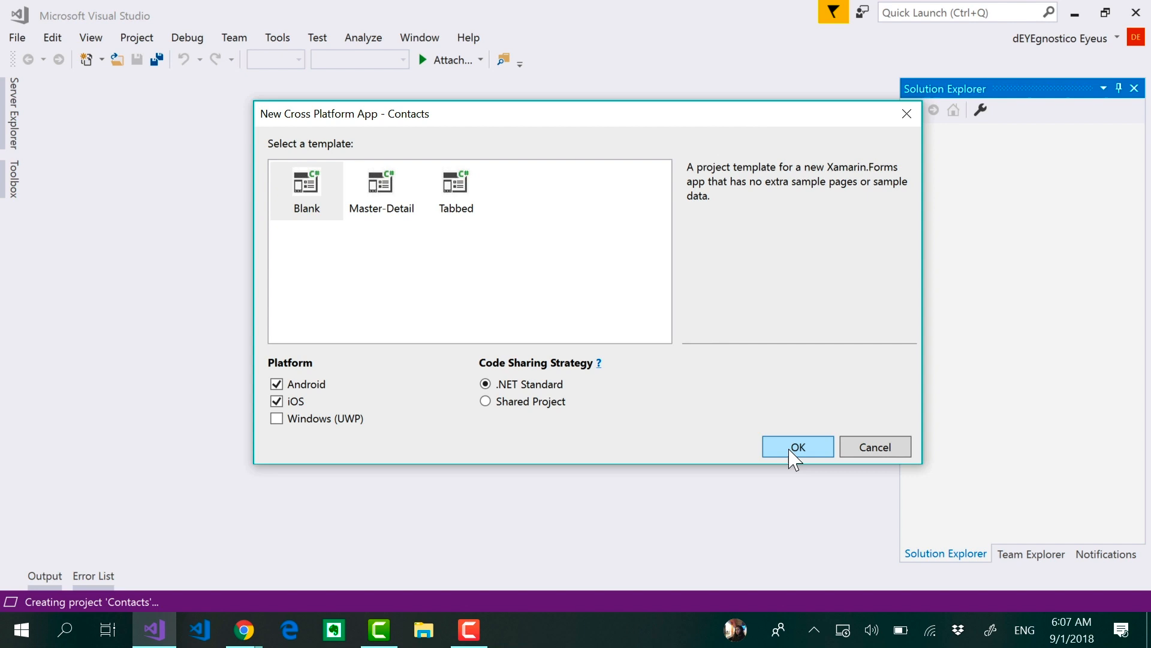
click(798, 446)
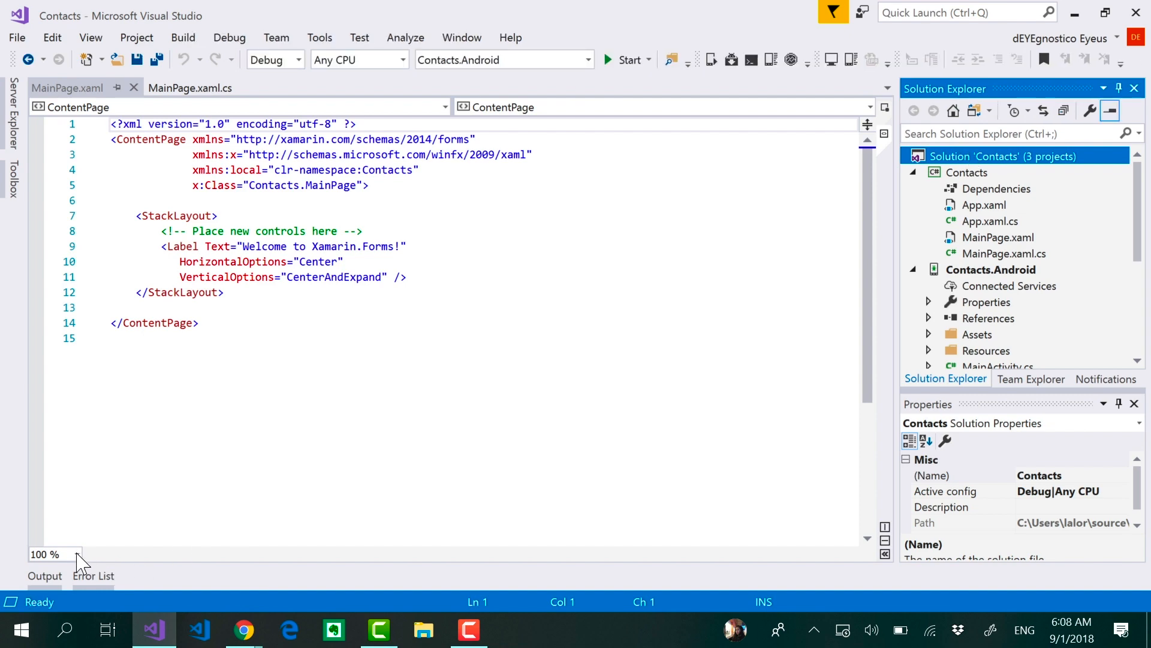
- Zoom the MainPage.xaml editor to 150% and close the MainPage.xaml.cs code-behind file
click(76, 554)
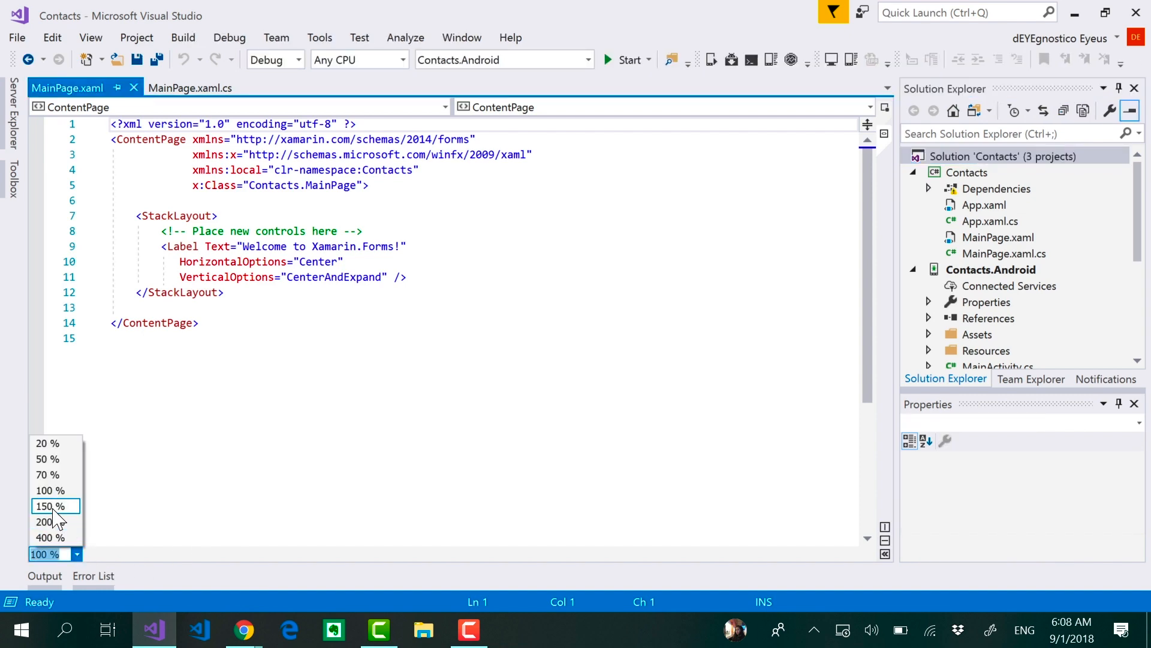
click(46, 505)
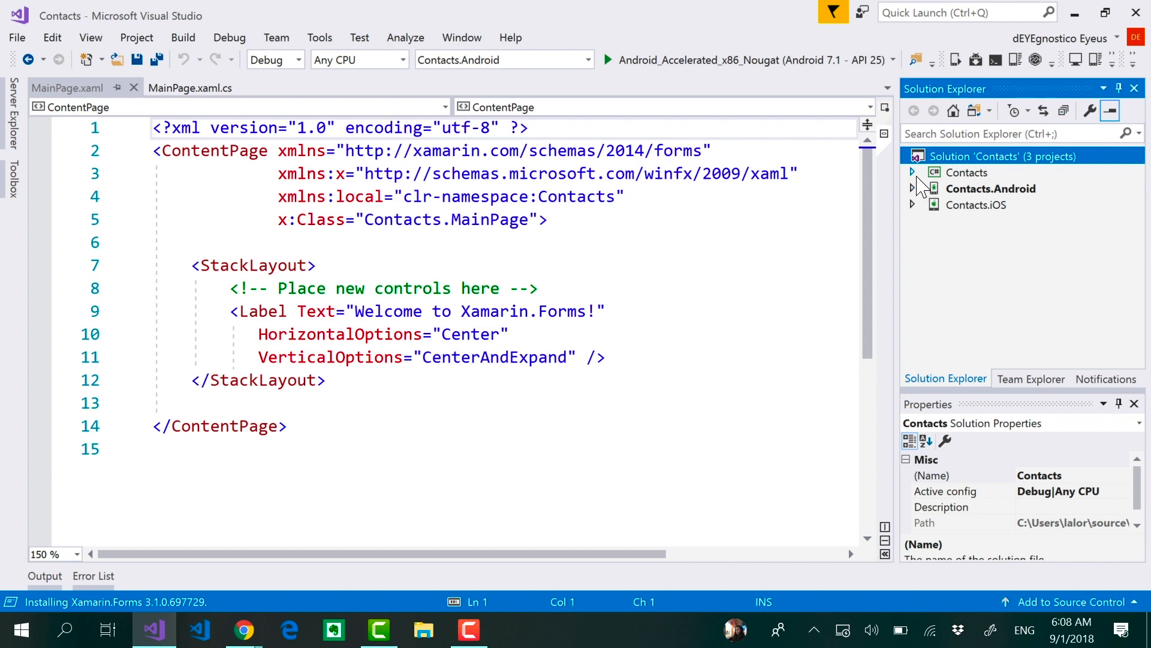
mouse_move(125, 96)
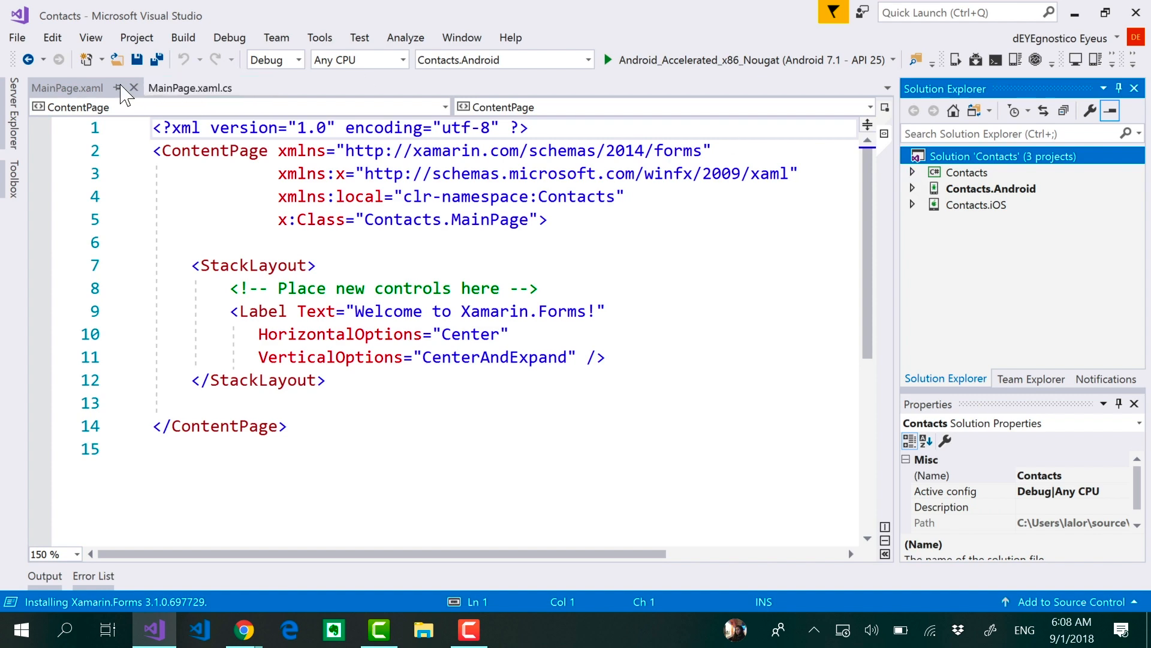
click(189, 88)
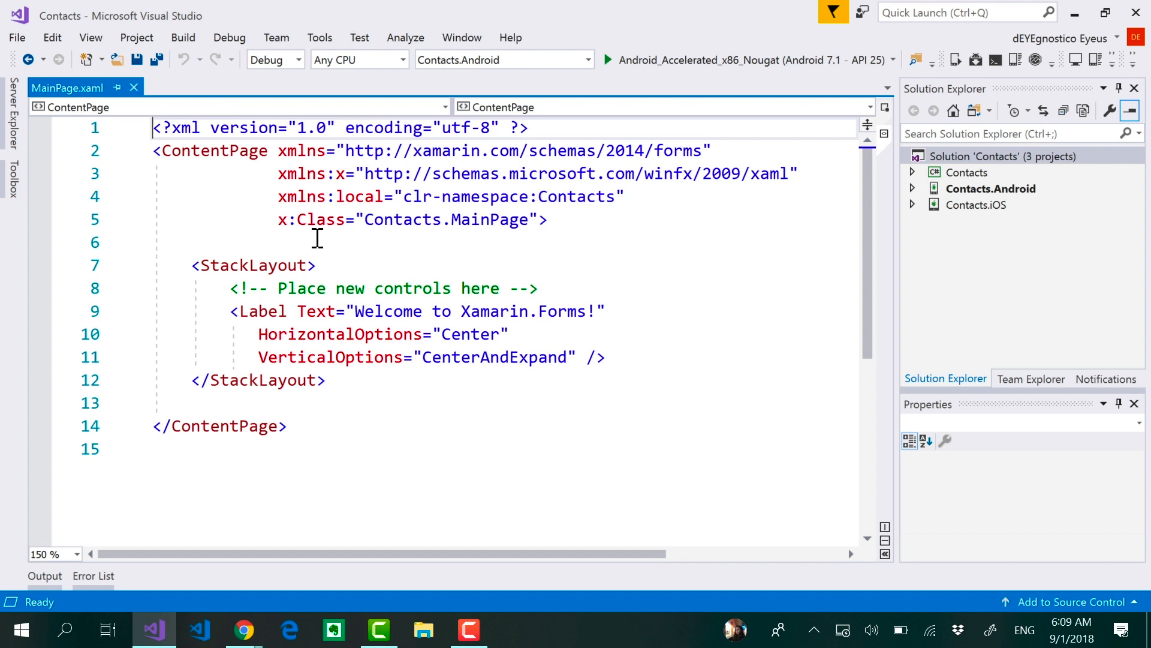
mouse_move(68, 87)
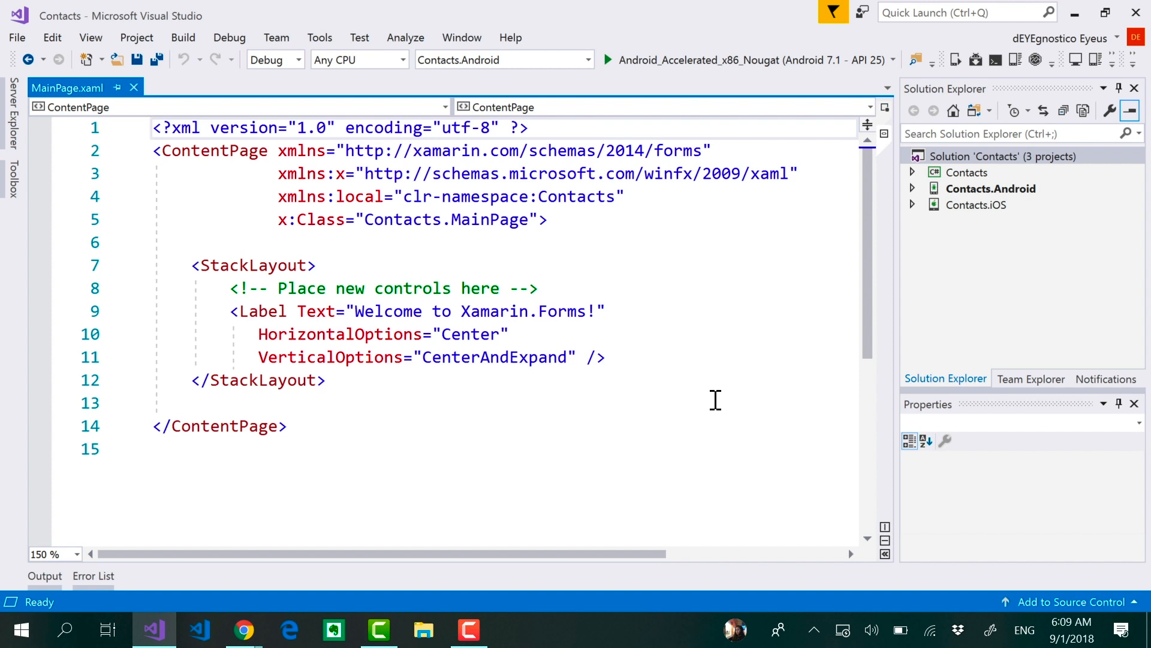
mouse_move(138, 69)
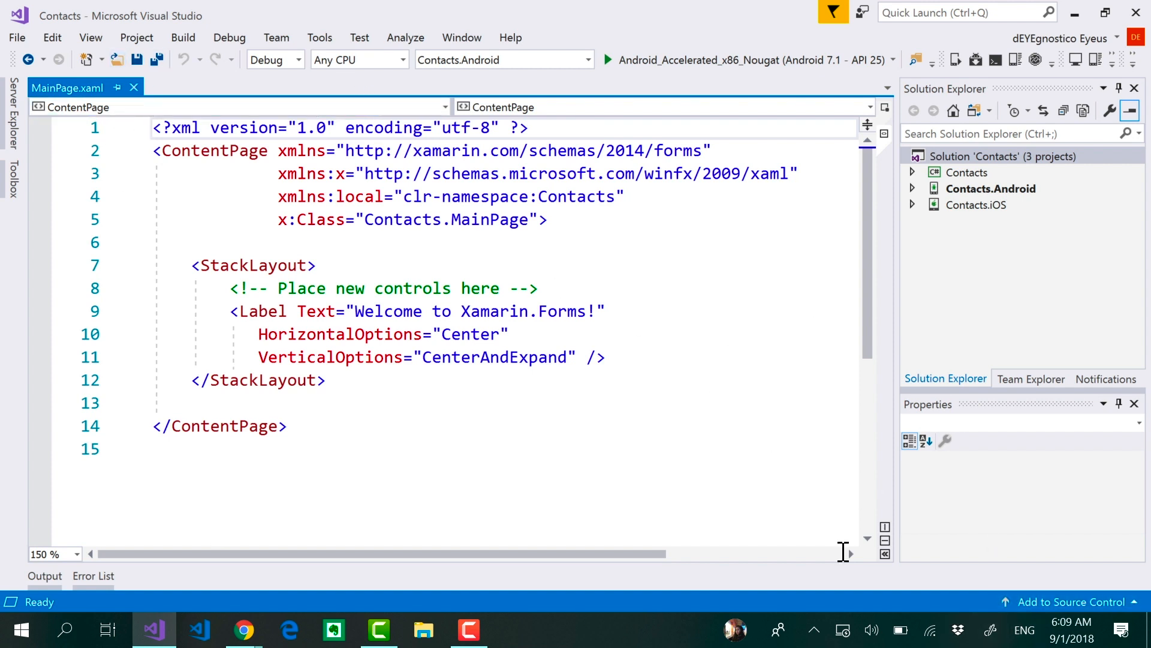
mouse_move(866, 540)
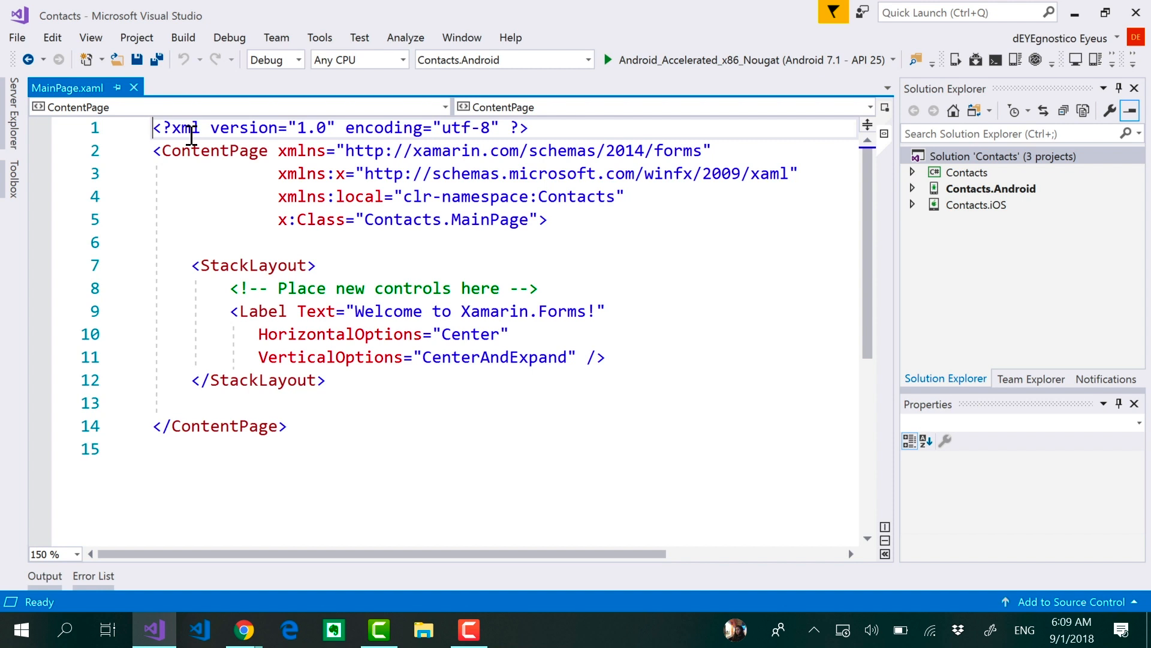
mouse_move(885, 553)
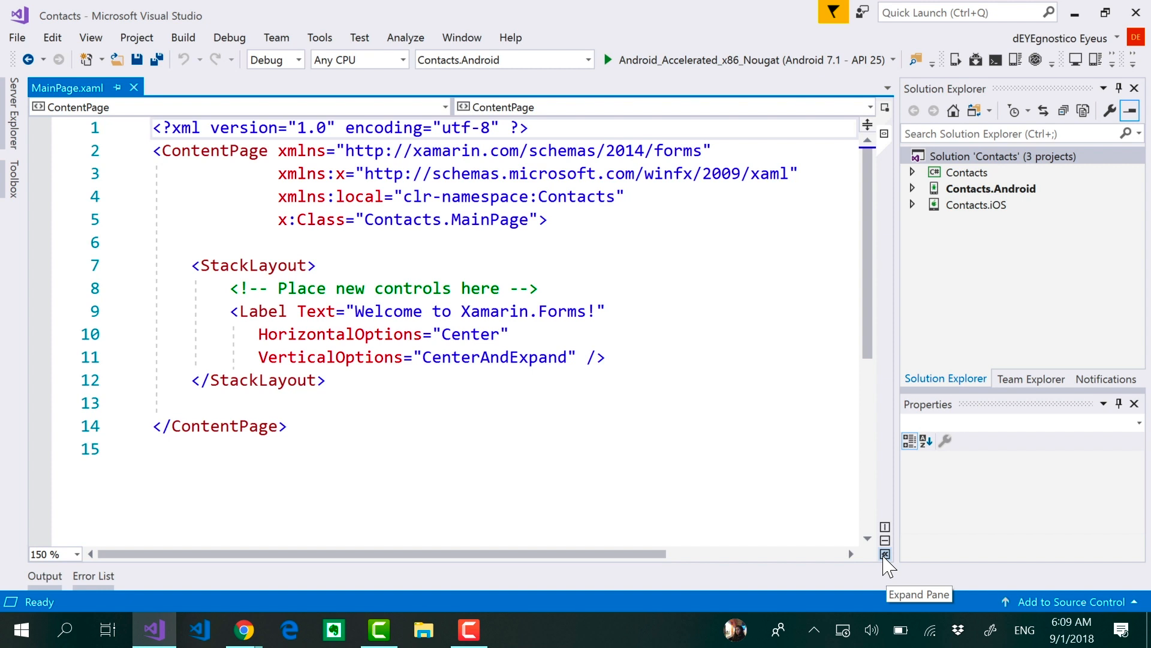
- Expand the Xamarin.Forms previewer pane to show the Android phone layout beside the markup
click(885, 554)
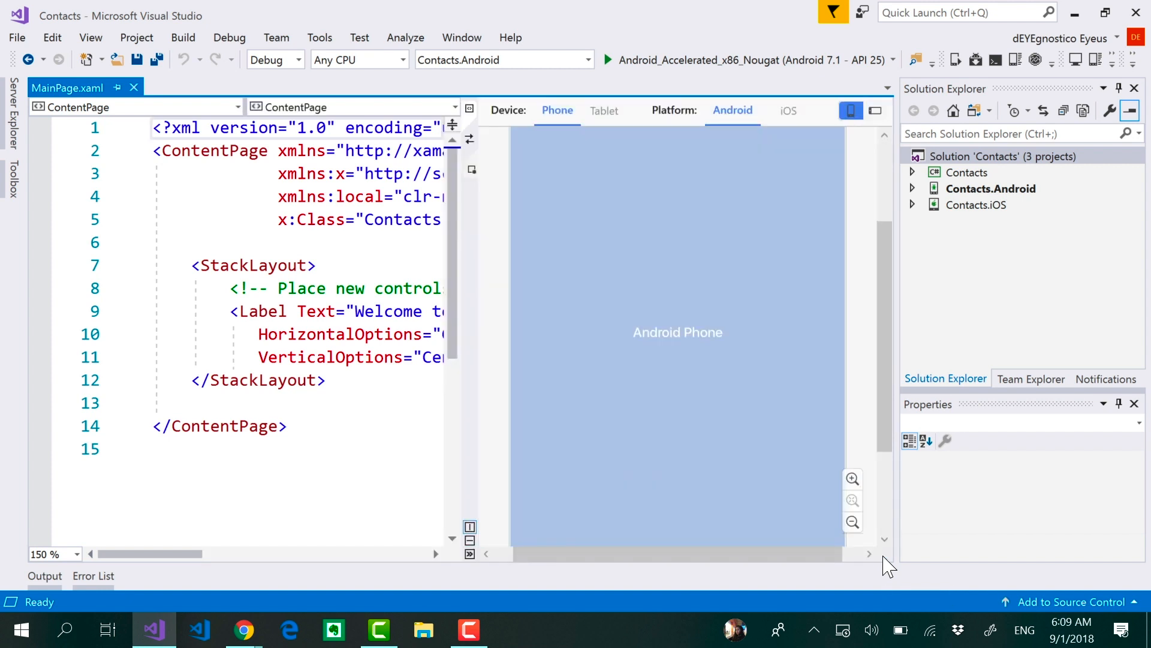
mouse_move(734, 327)
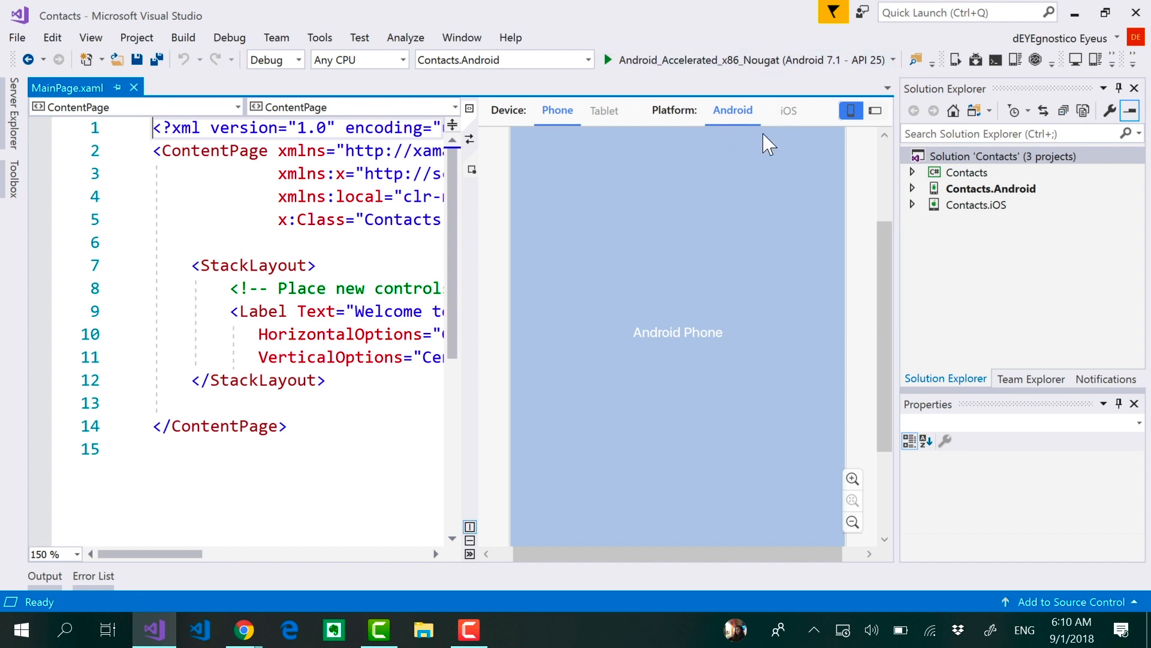
mouse_move(787, 117)
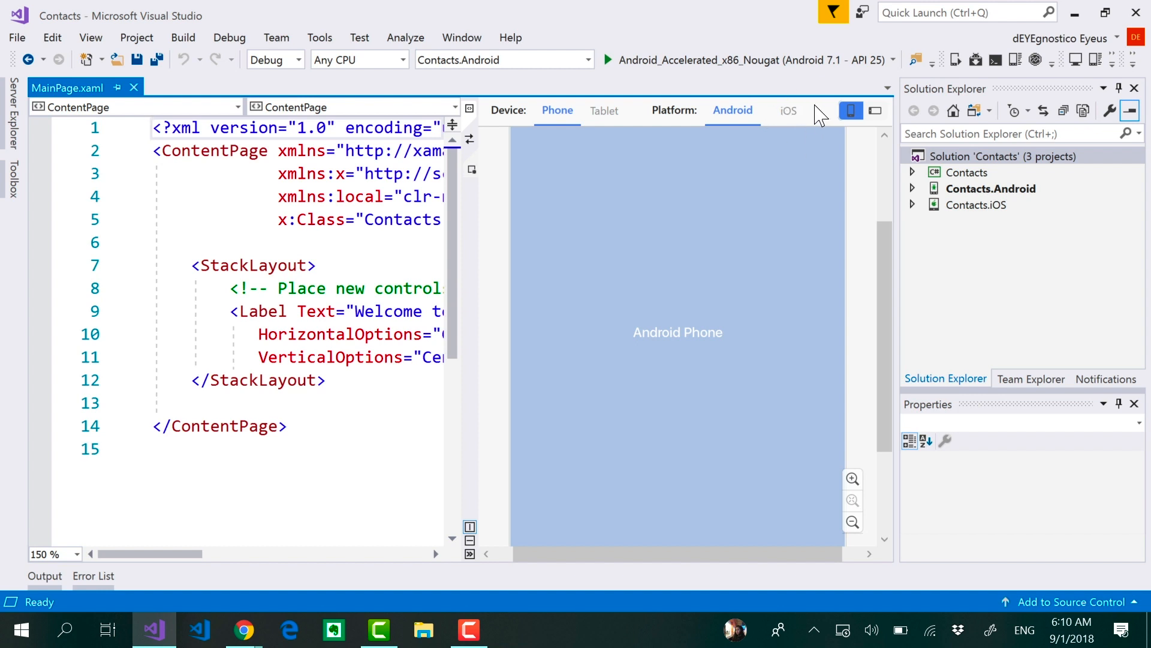
mouse_move(804, 125)
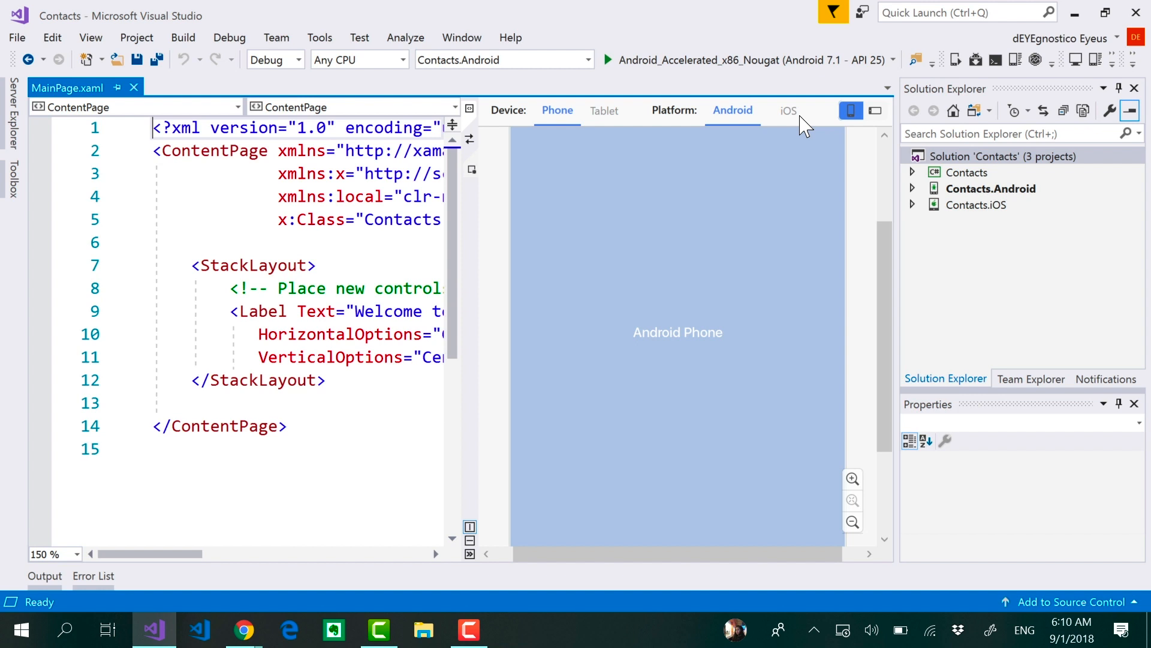
mouse_move(745, 166)
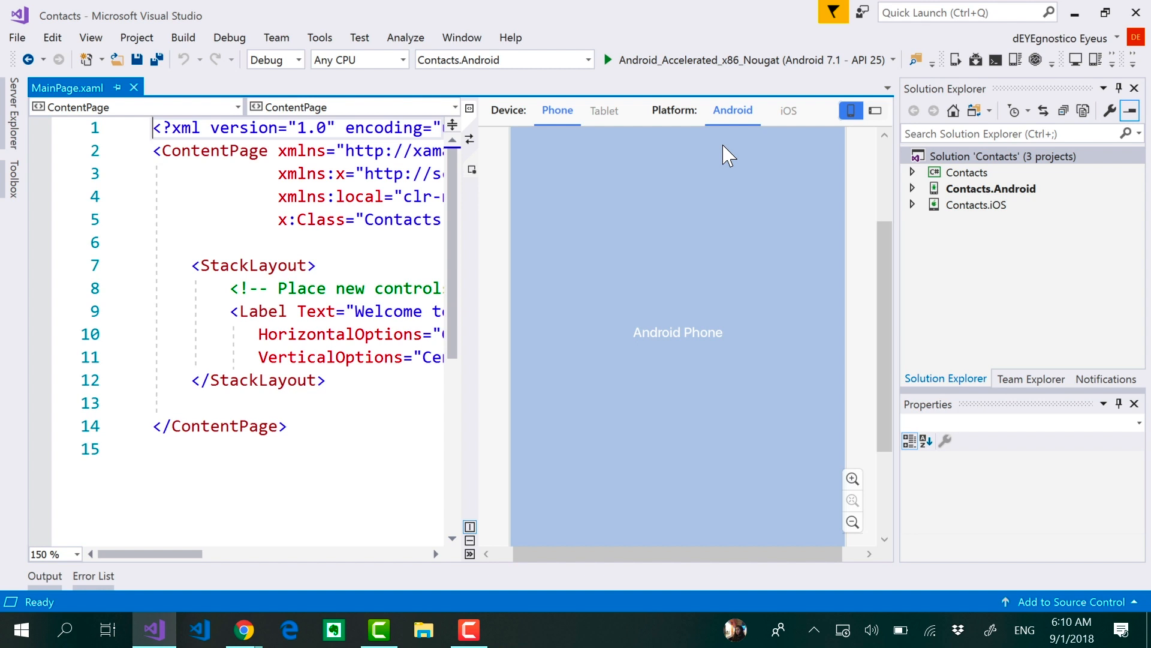
mouse_move(594, 319)
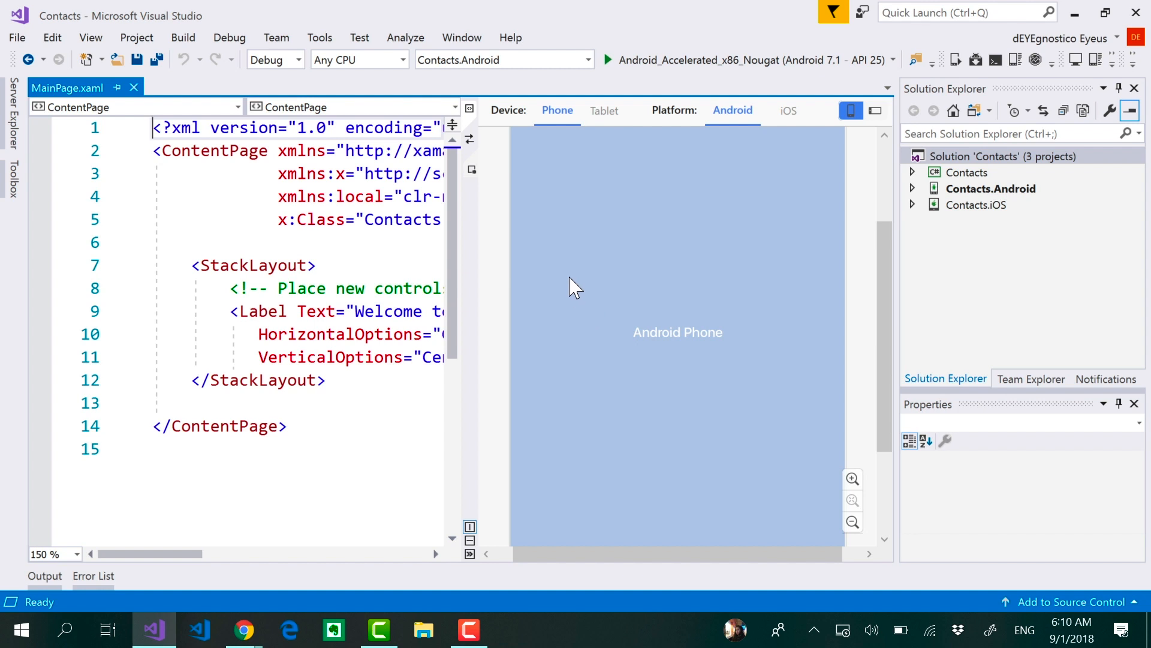
mouse_move(491, 126)
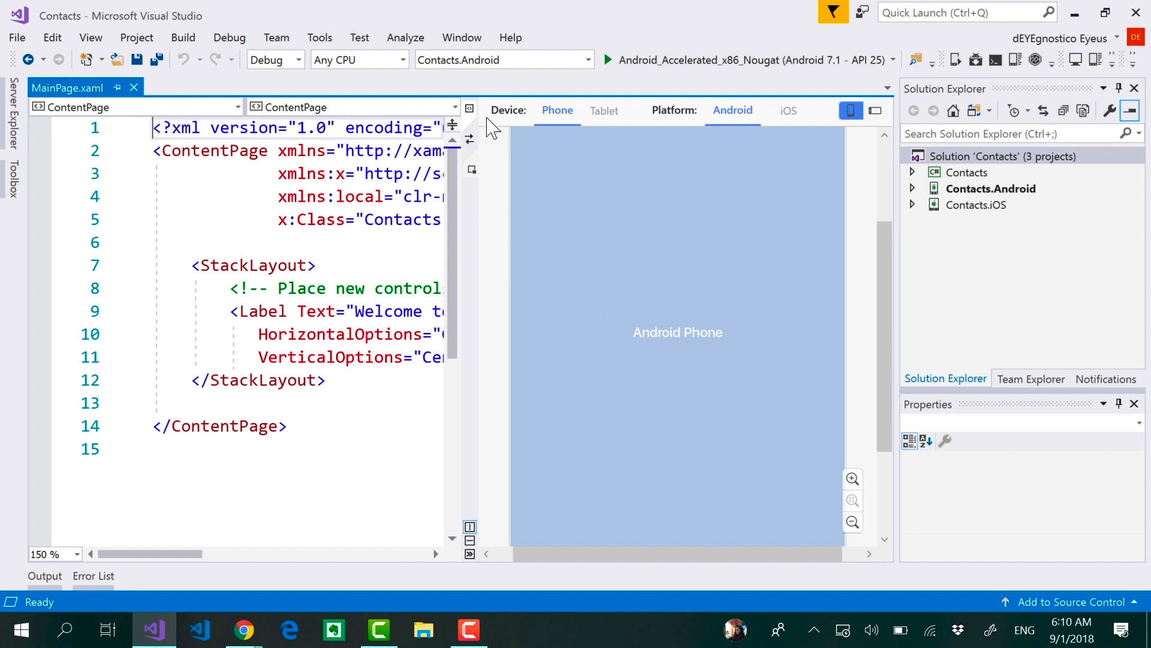
mouse_move(470, 140)
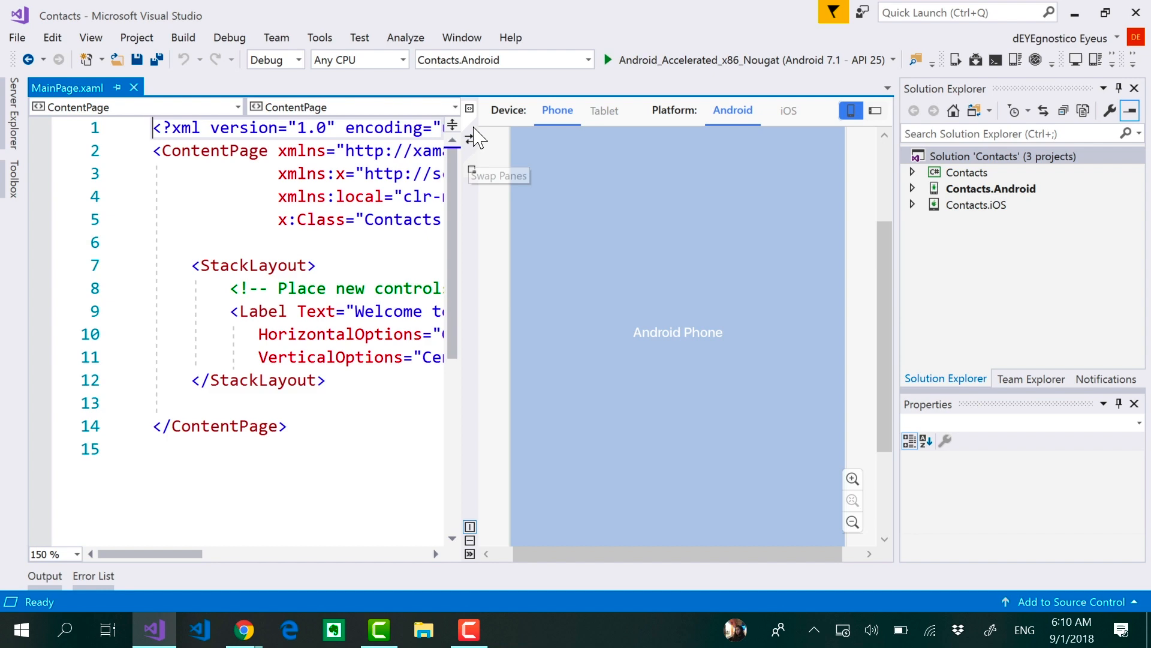
- Try swapping the preview and markup panes, then stack the phone preview below the markup with Horizontal Split
click(468, 124)
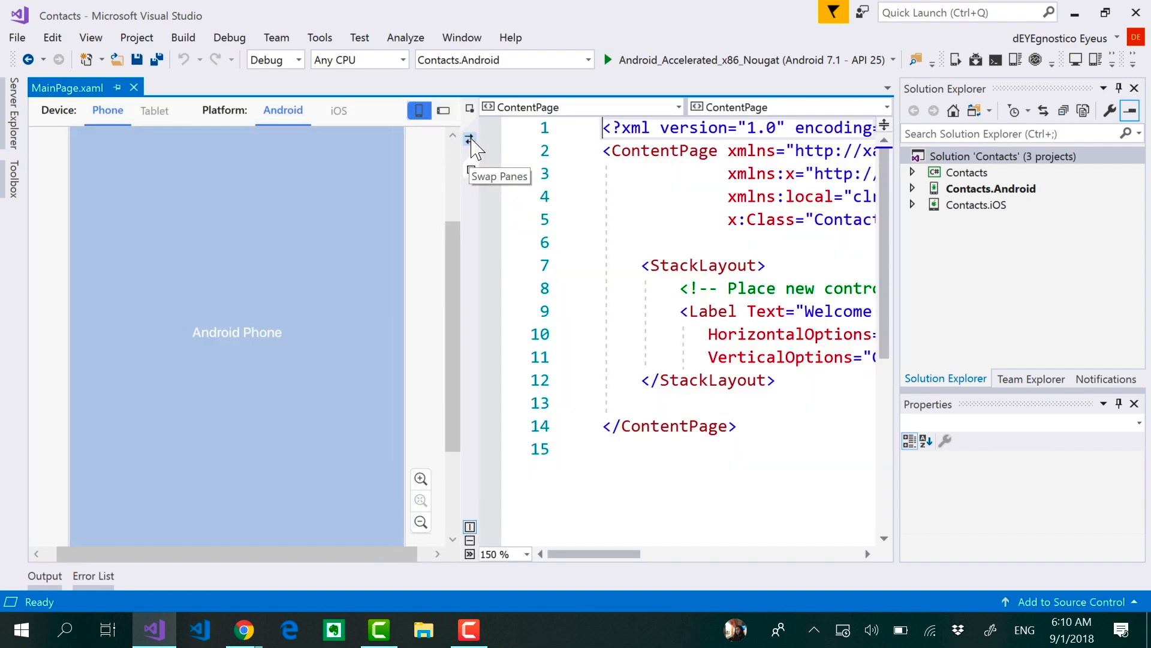
click(469, 140)
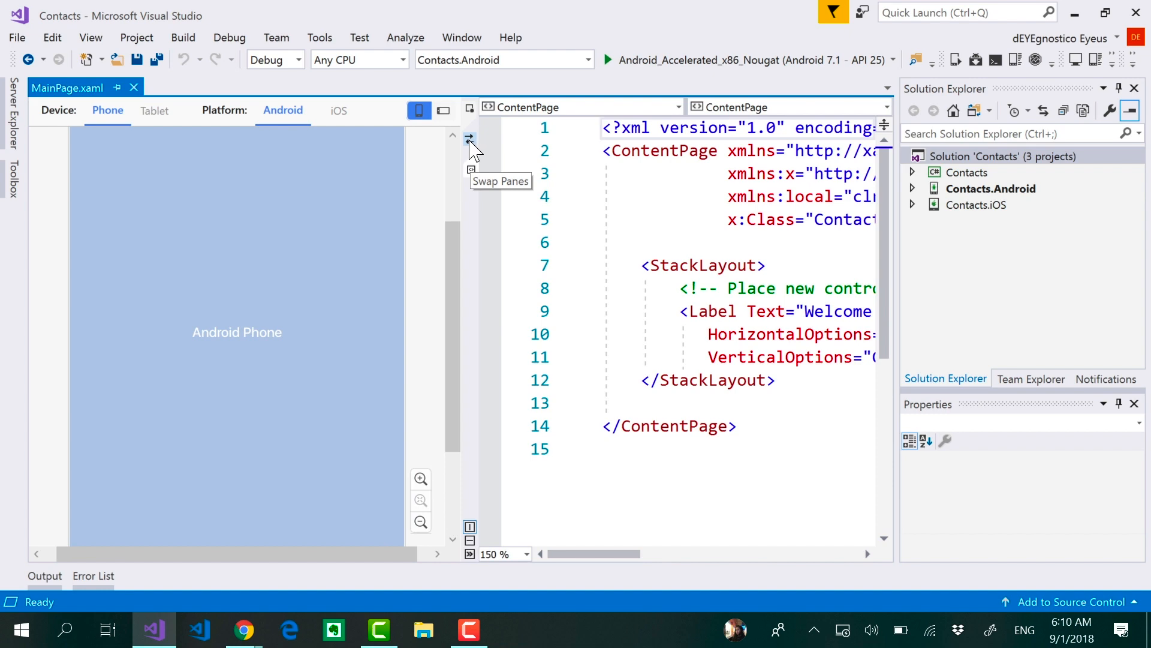
click(469, 139)
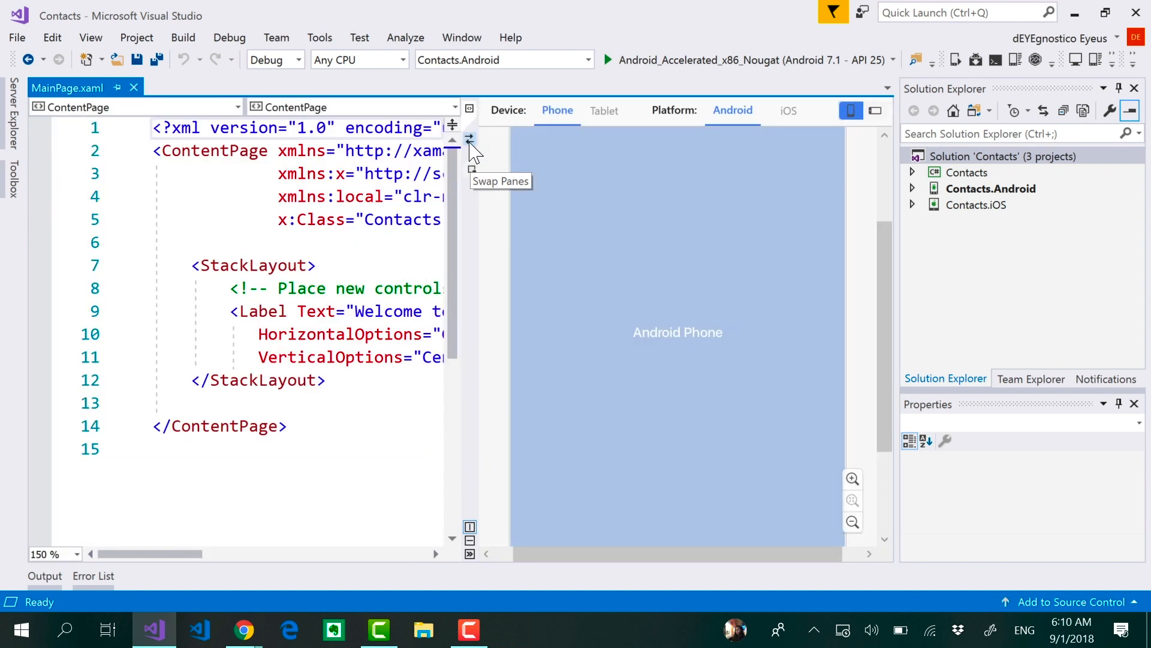
mouse_move(470, 528)
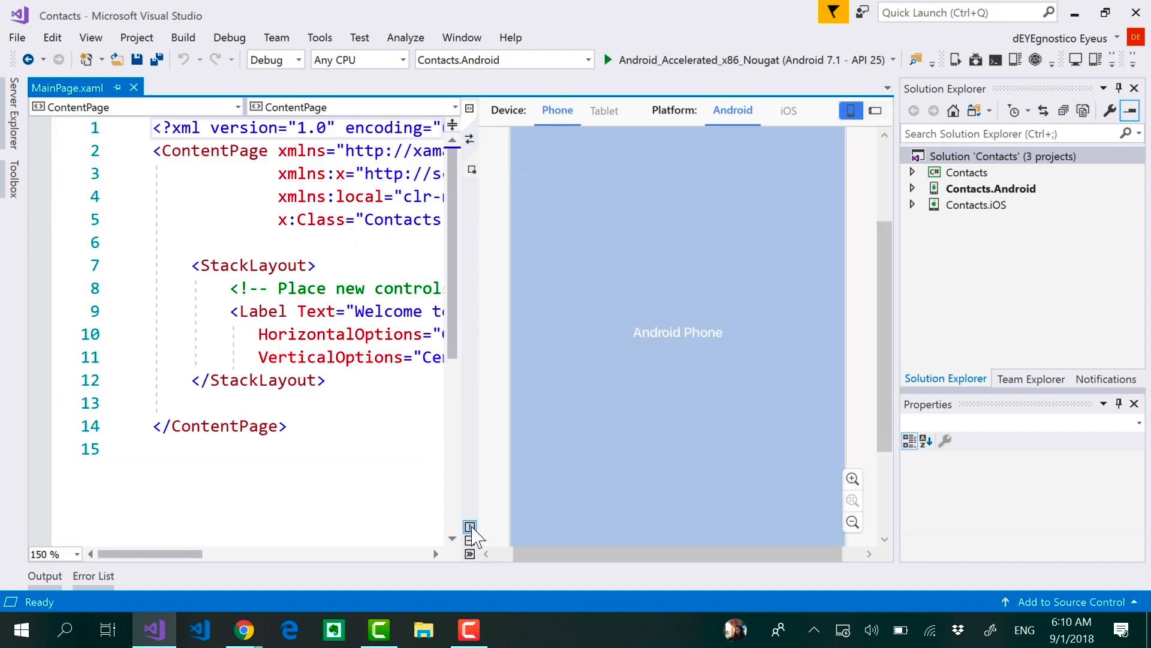
mouse_move(470, 539)
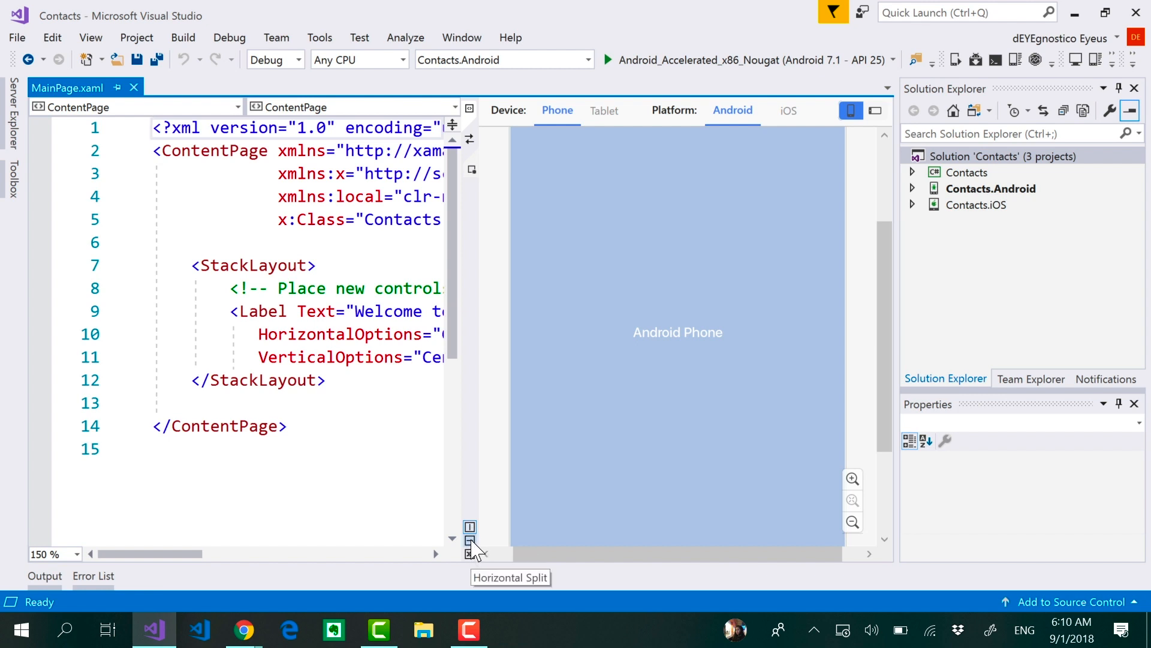
click(469, 539)
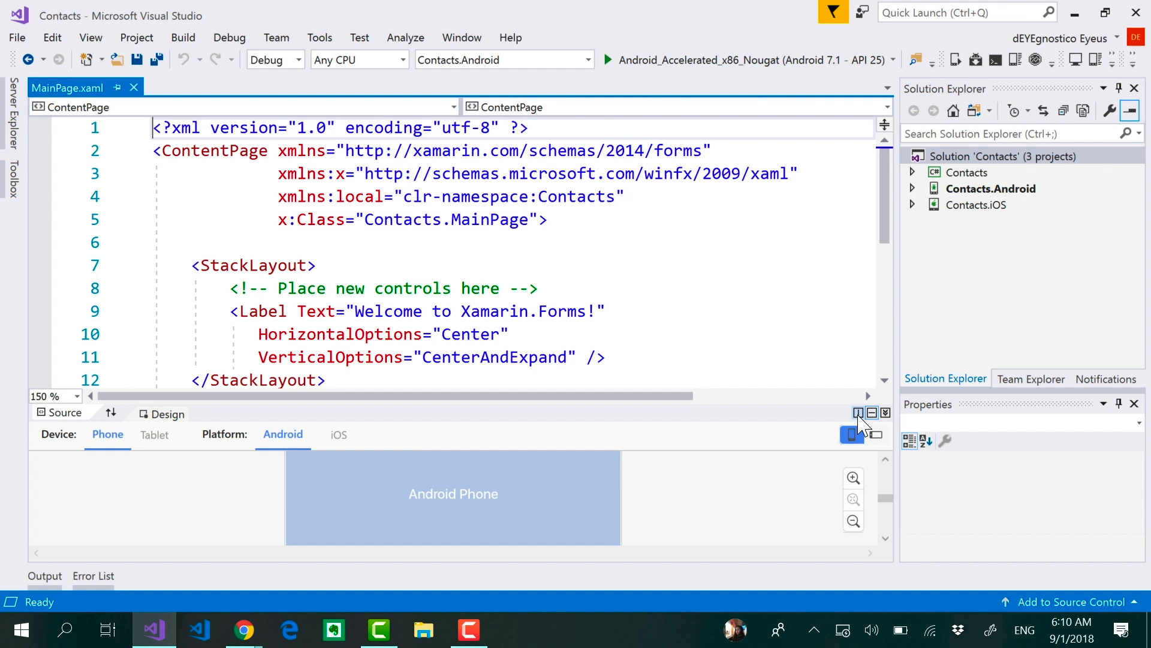
mouse_move(851, 434)
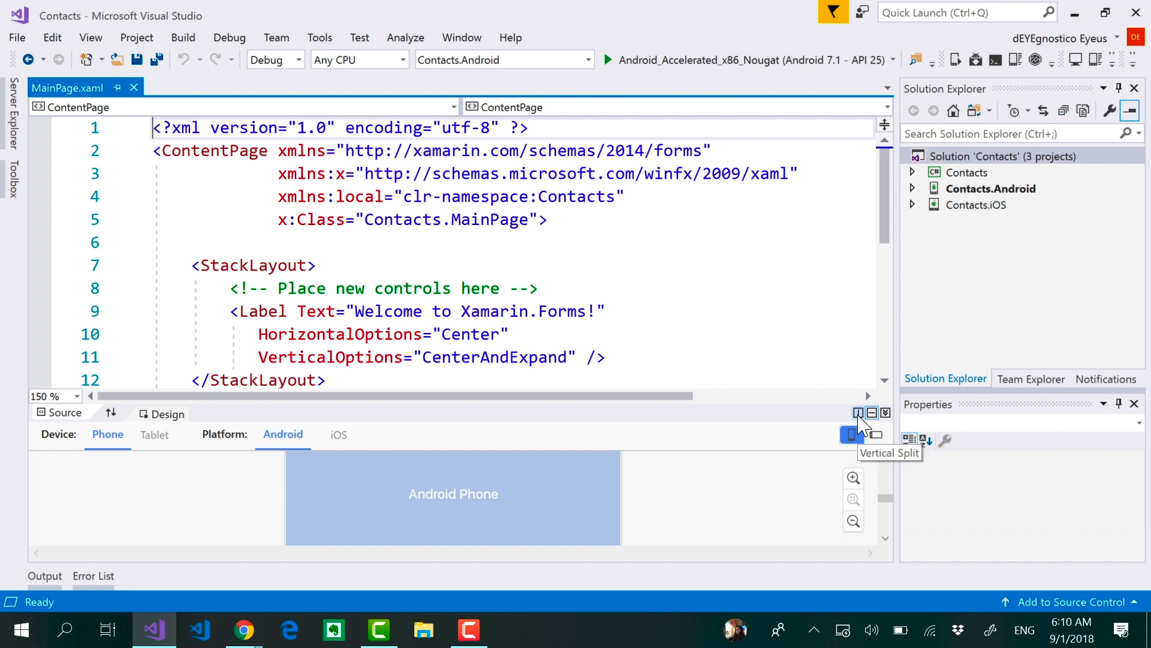